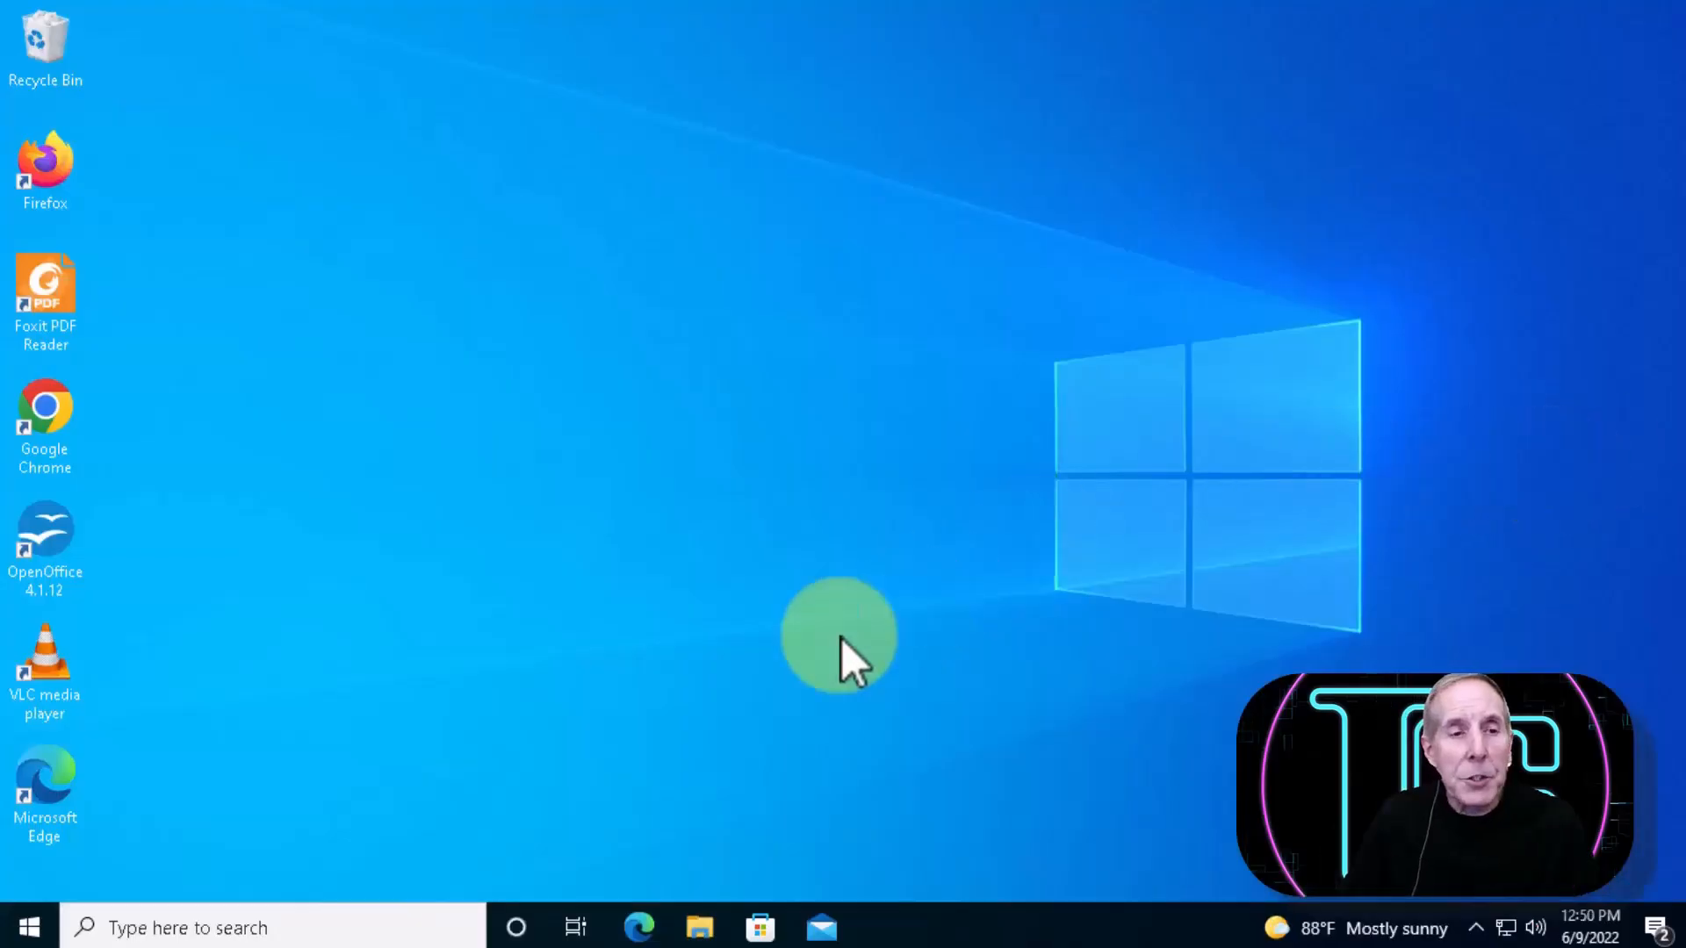
Step: Open the Settings app from the Start menu
click(26, 927)
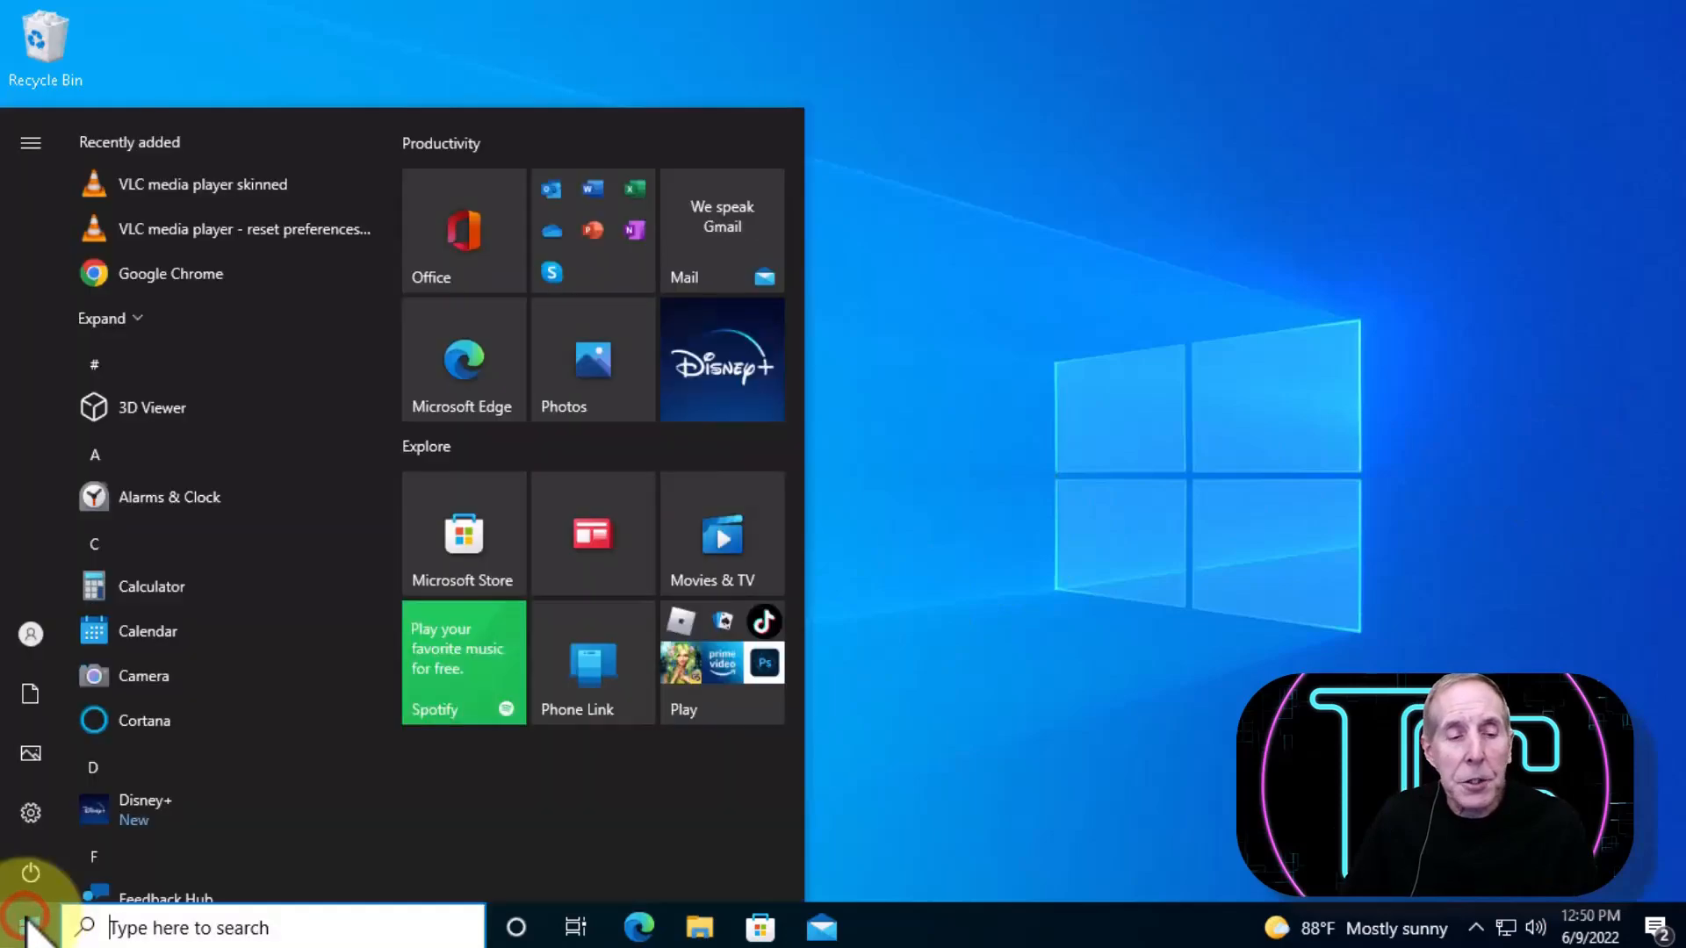
click(30, 811)
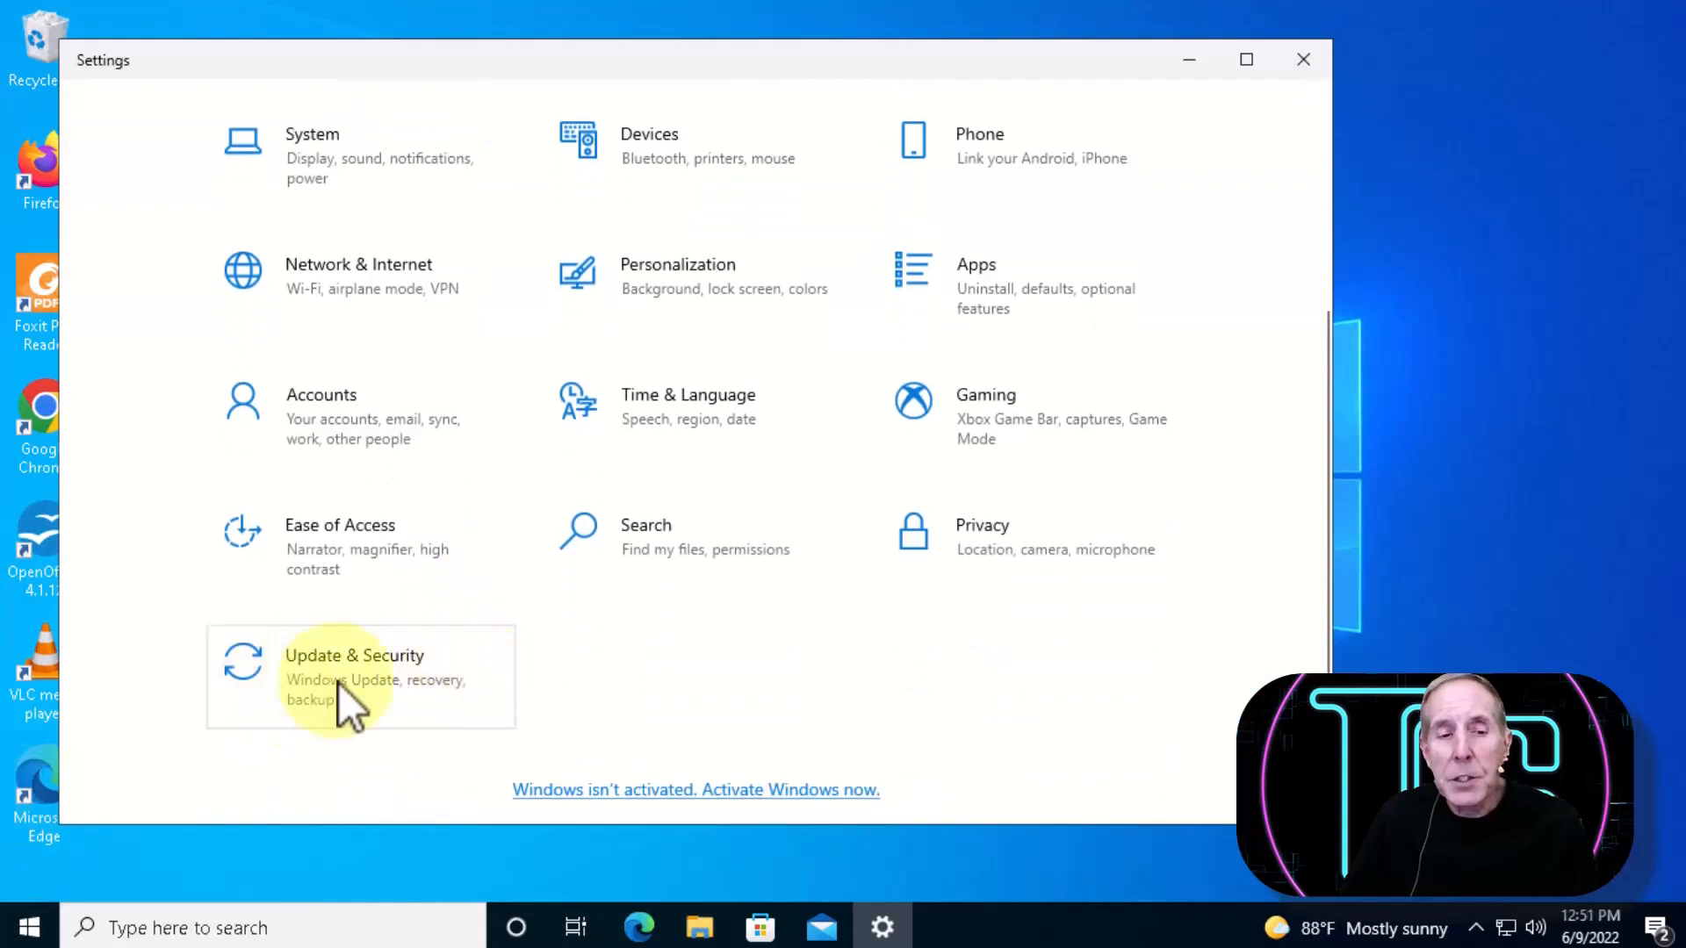
Step: Go to Update & Security > Recovery and review Reset this PC, then bring up search
click(353, 655)
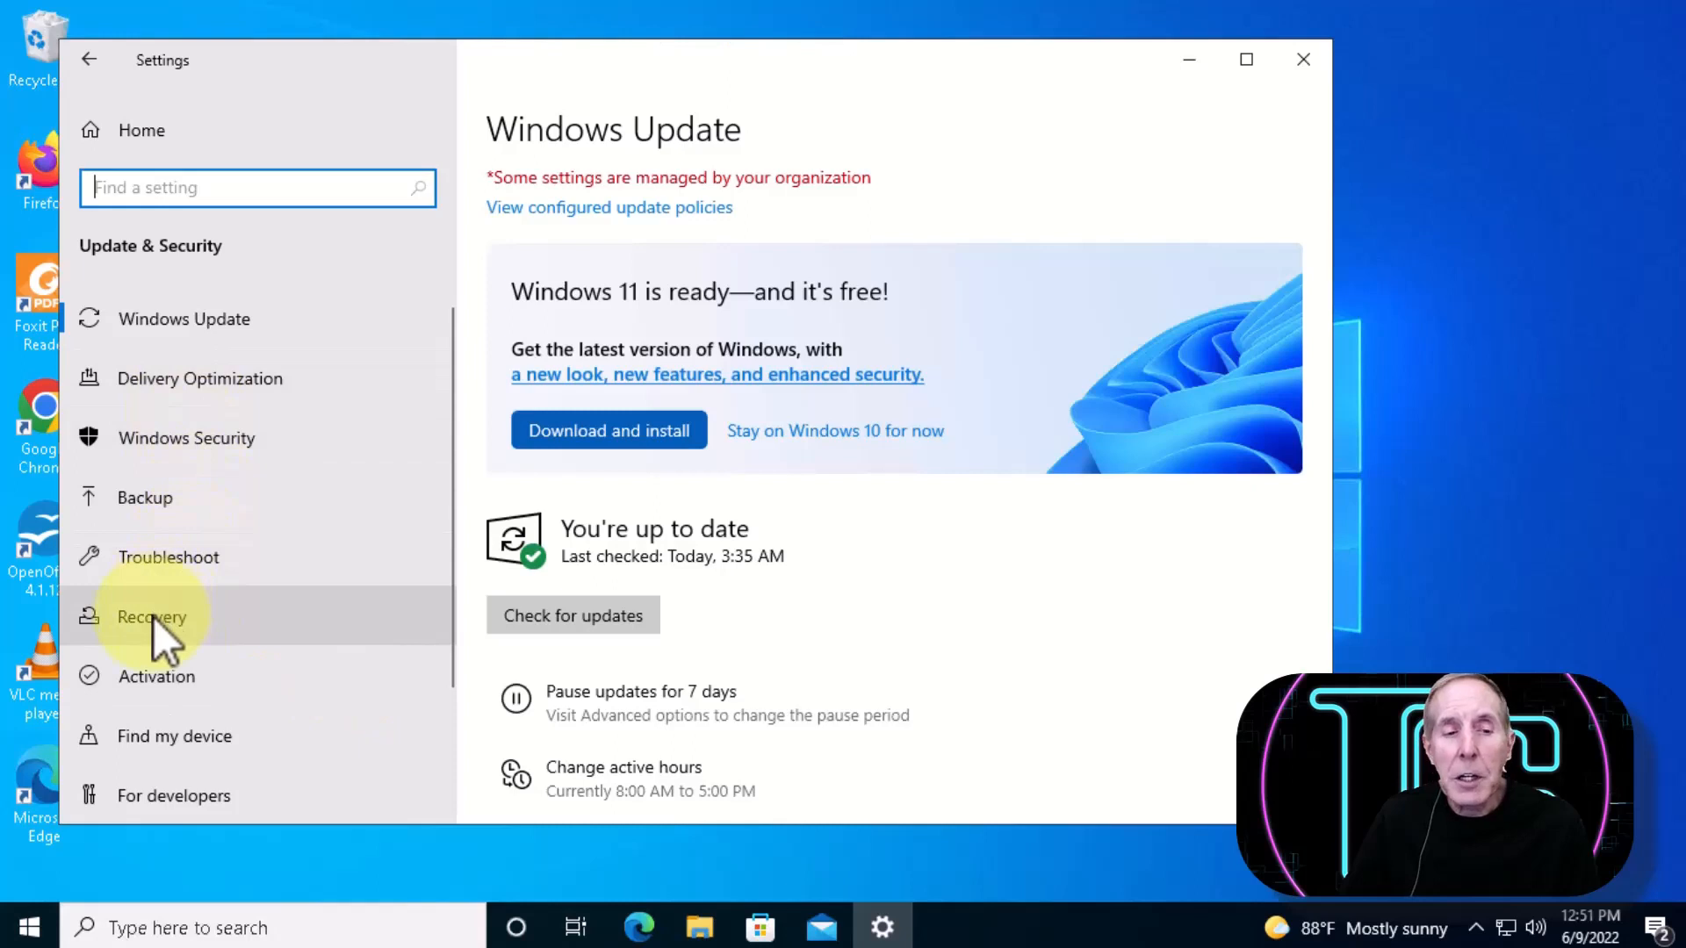
click(152, 617)
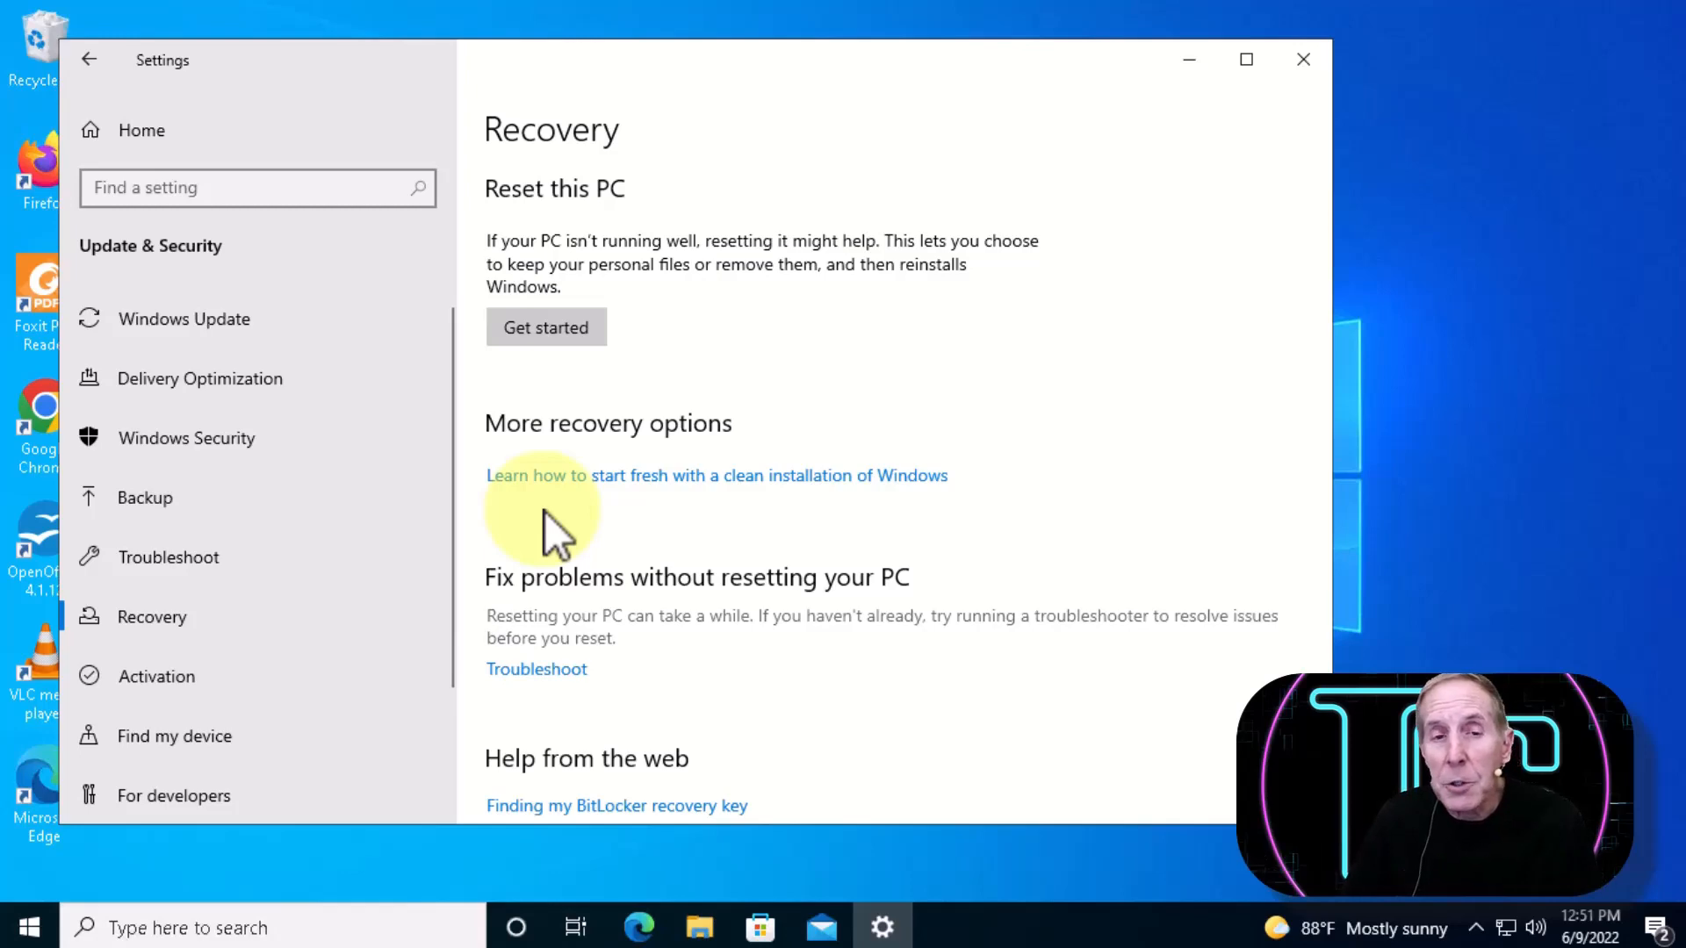
click(1303, 59)
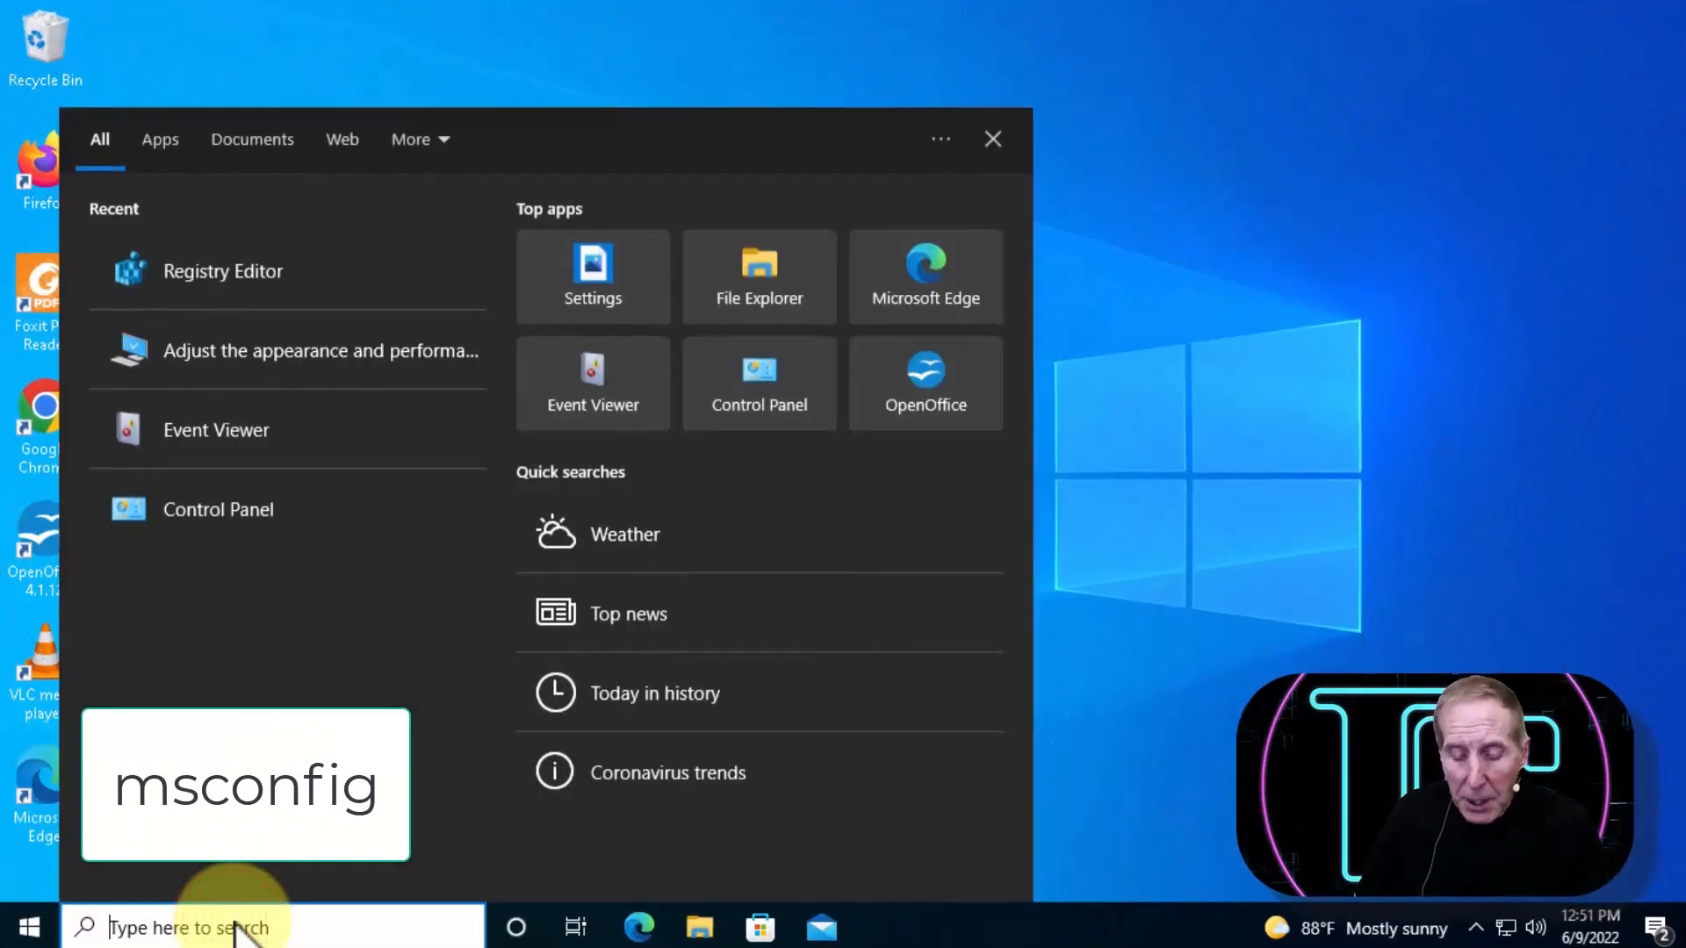
Step: Search for msconfig and launch System Configuration
text(msconfig)
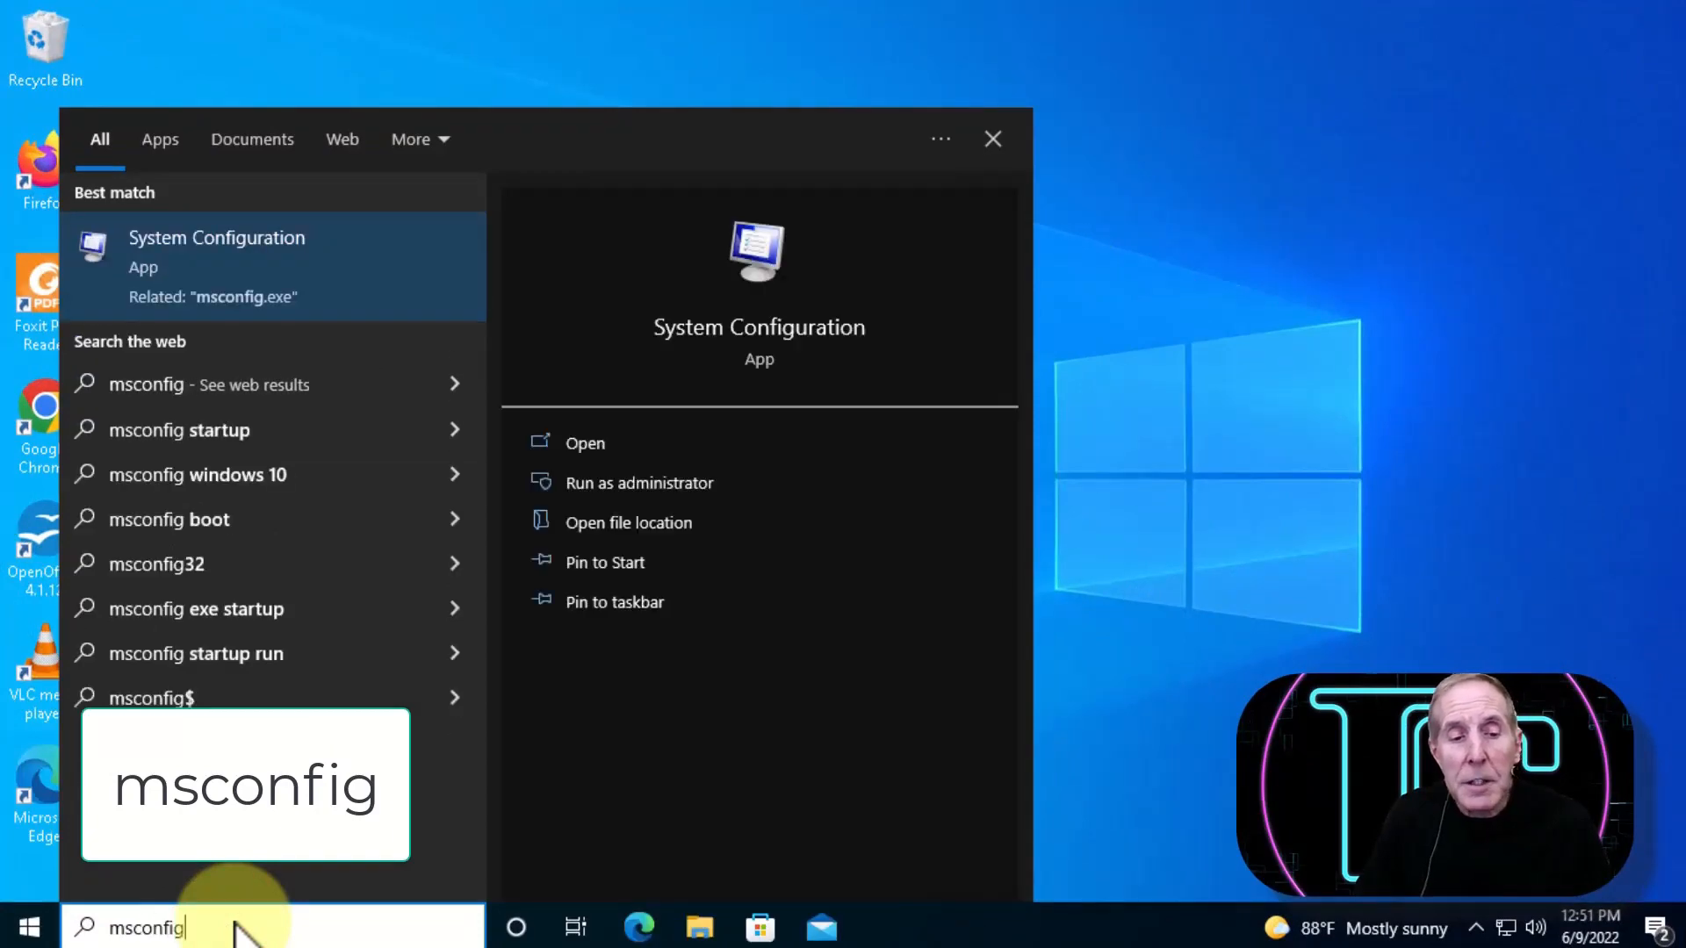
click(585, 443)
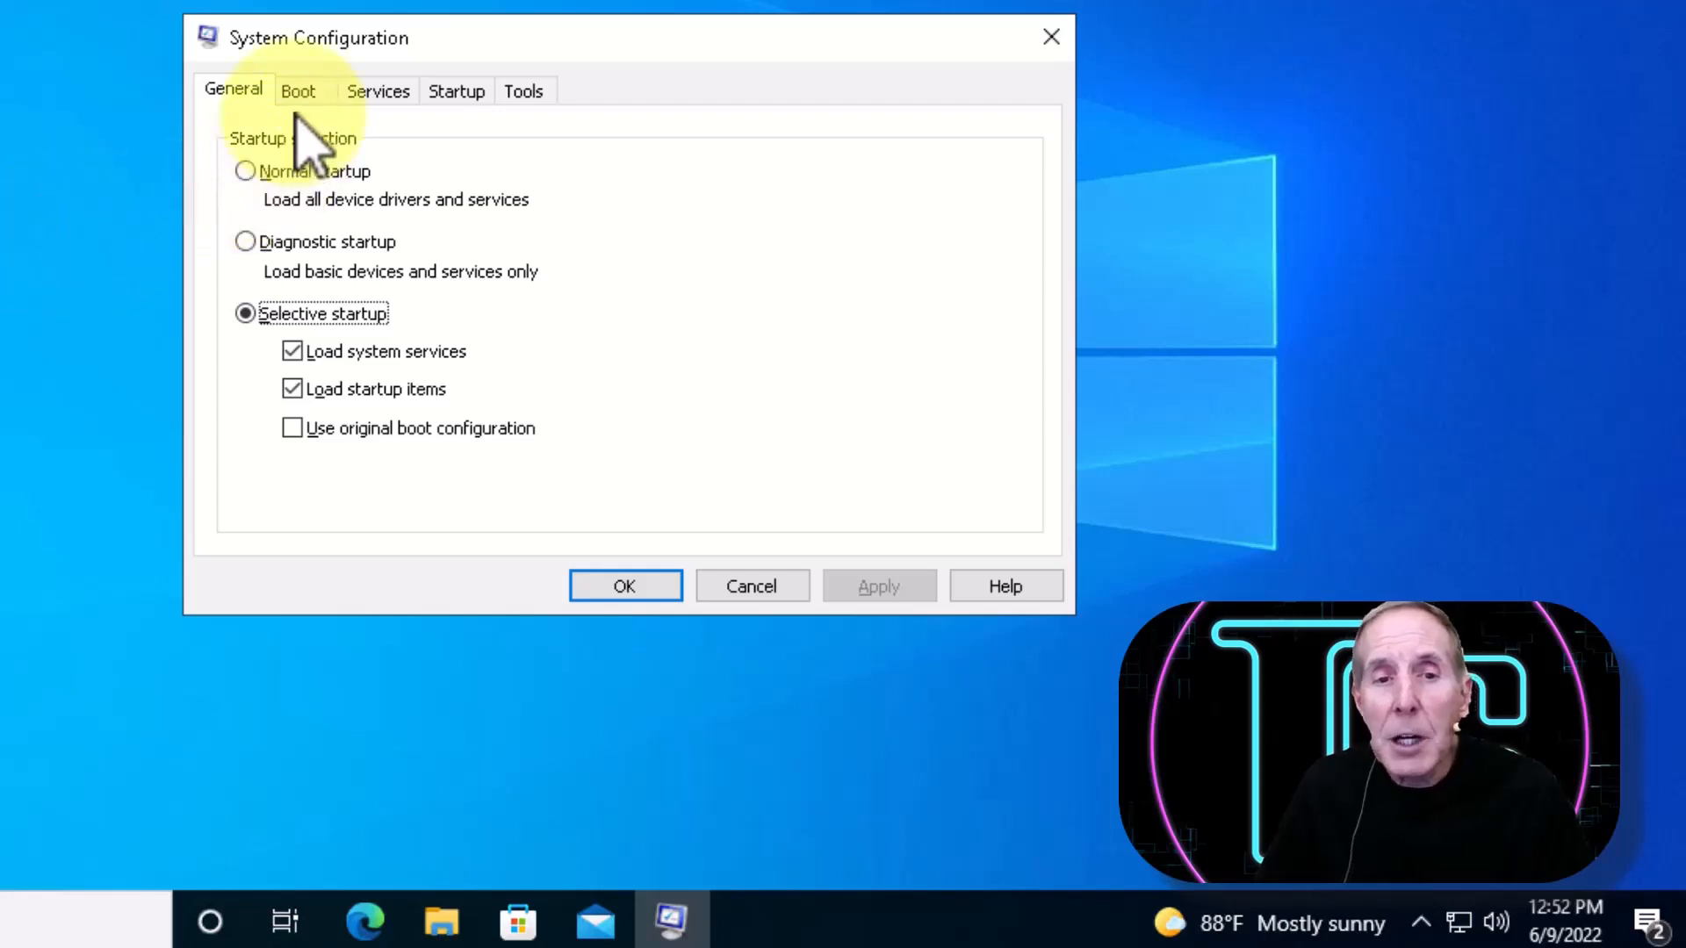
Step: Enable Safe boot for the Windows 10 entry on the Boot tab, save, and restart
click(298, 90)
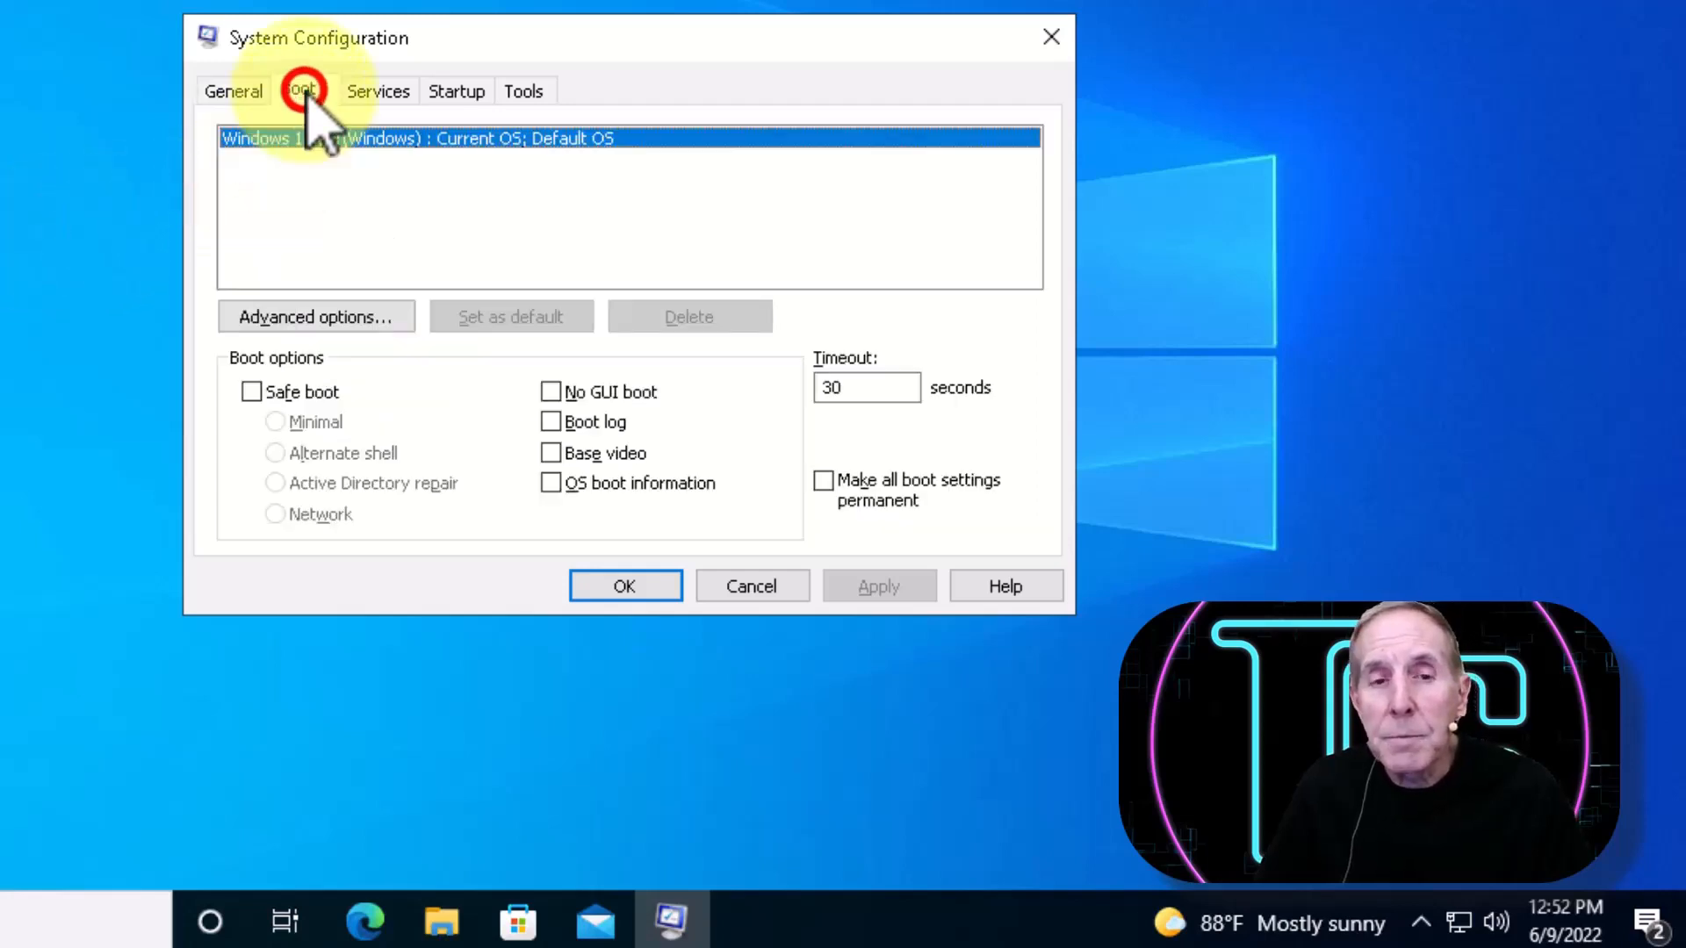
click(298, 91)
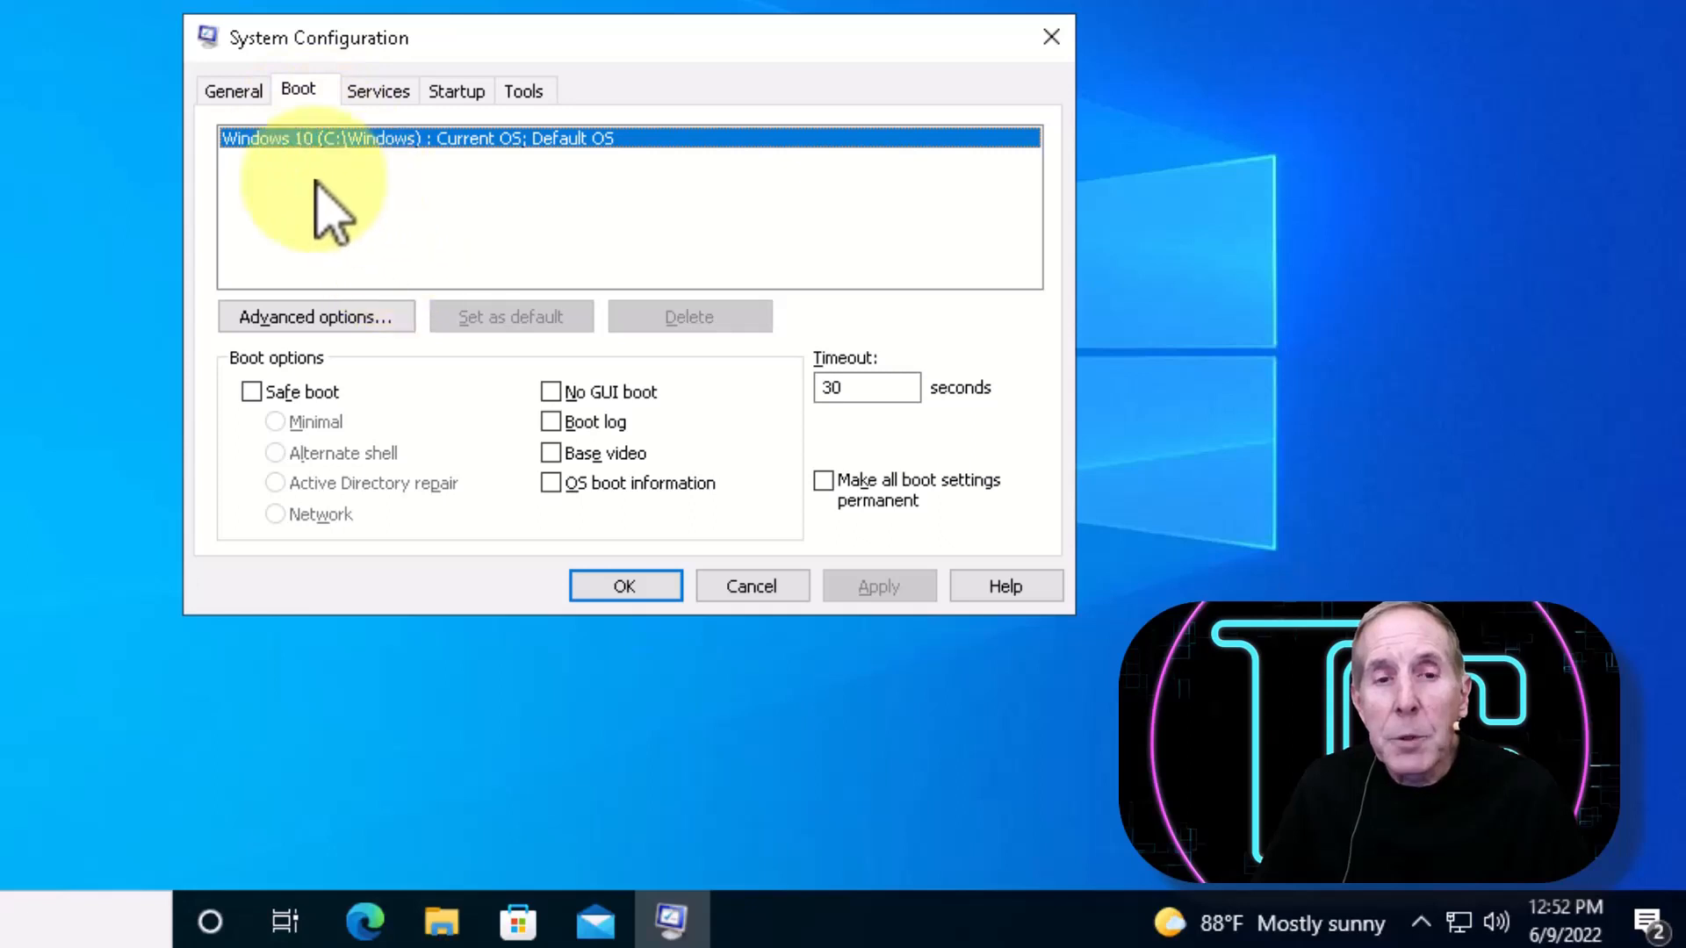
mouse_move(306, 403)
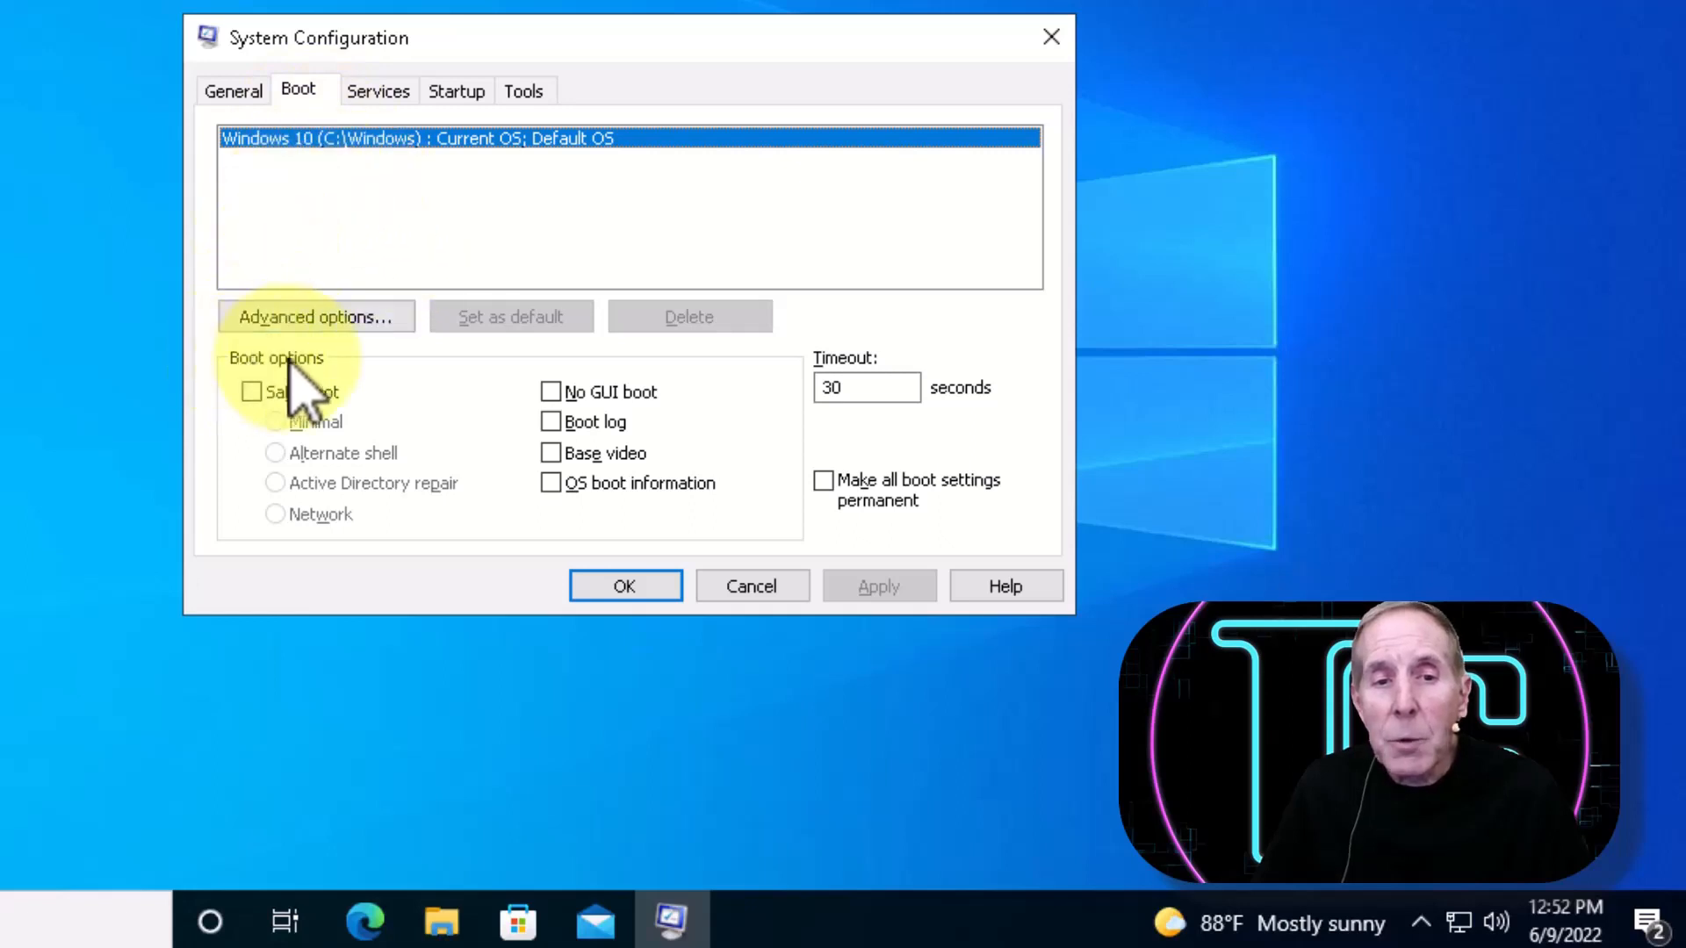
click(250, 392)
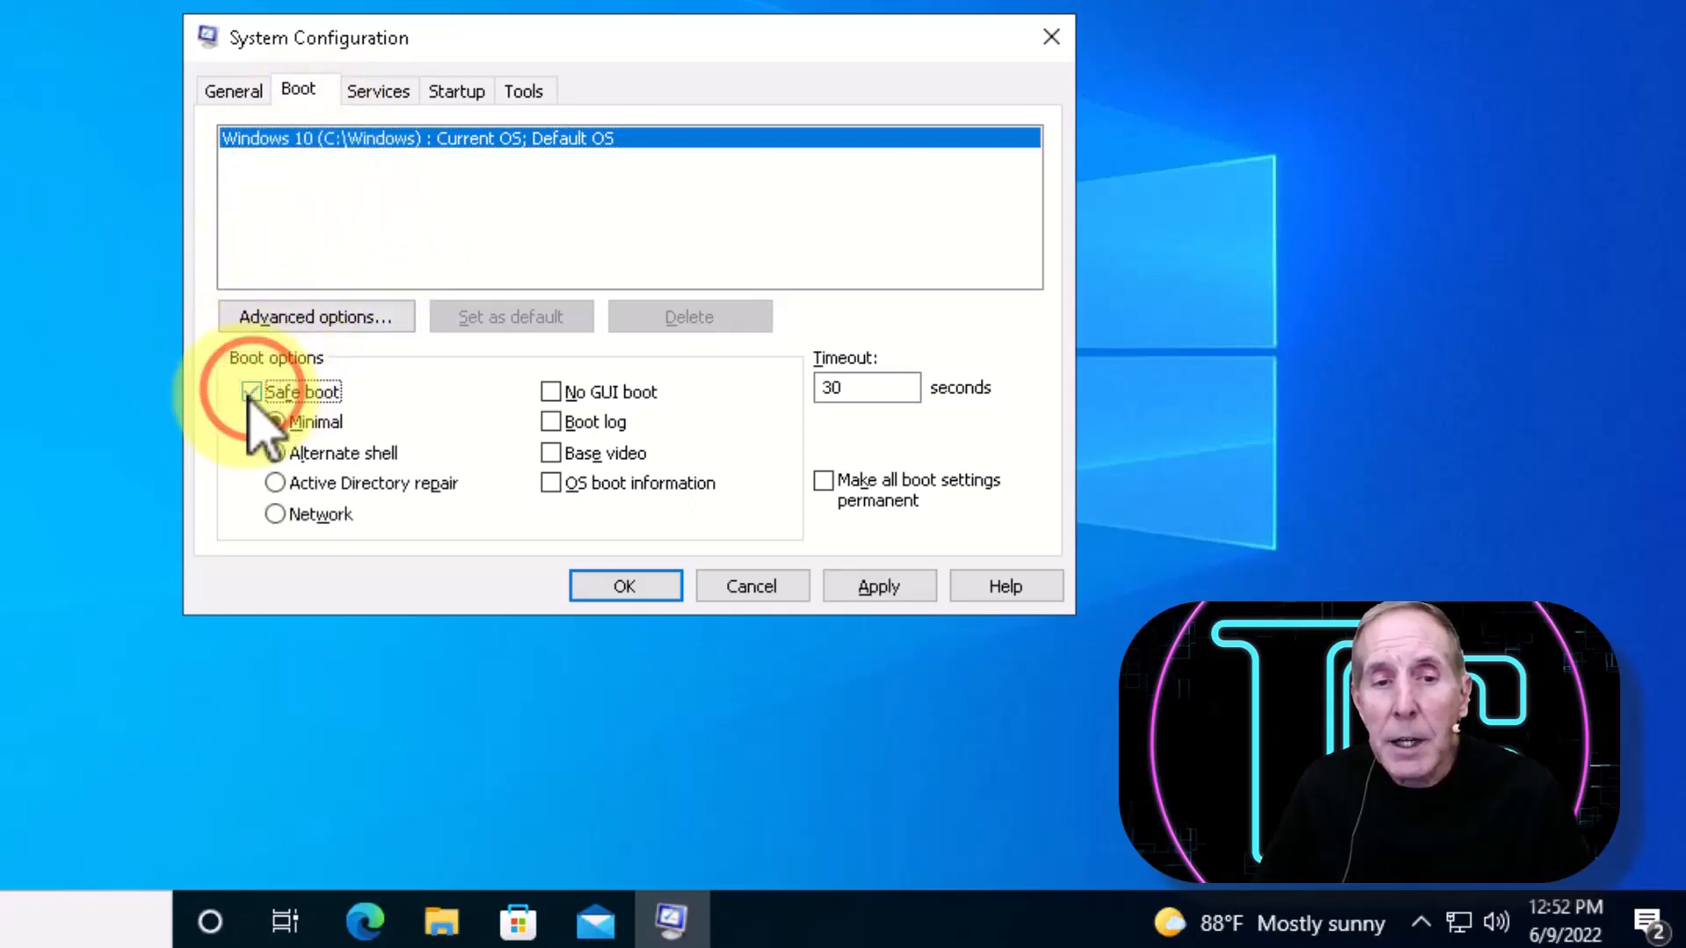
click(878, 585)
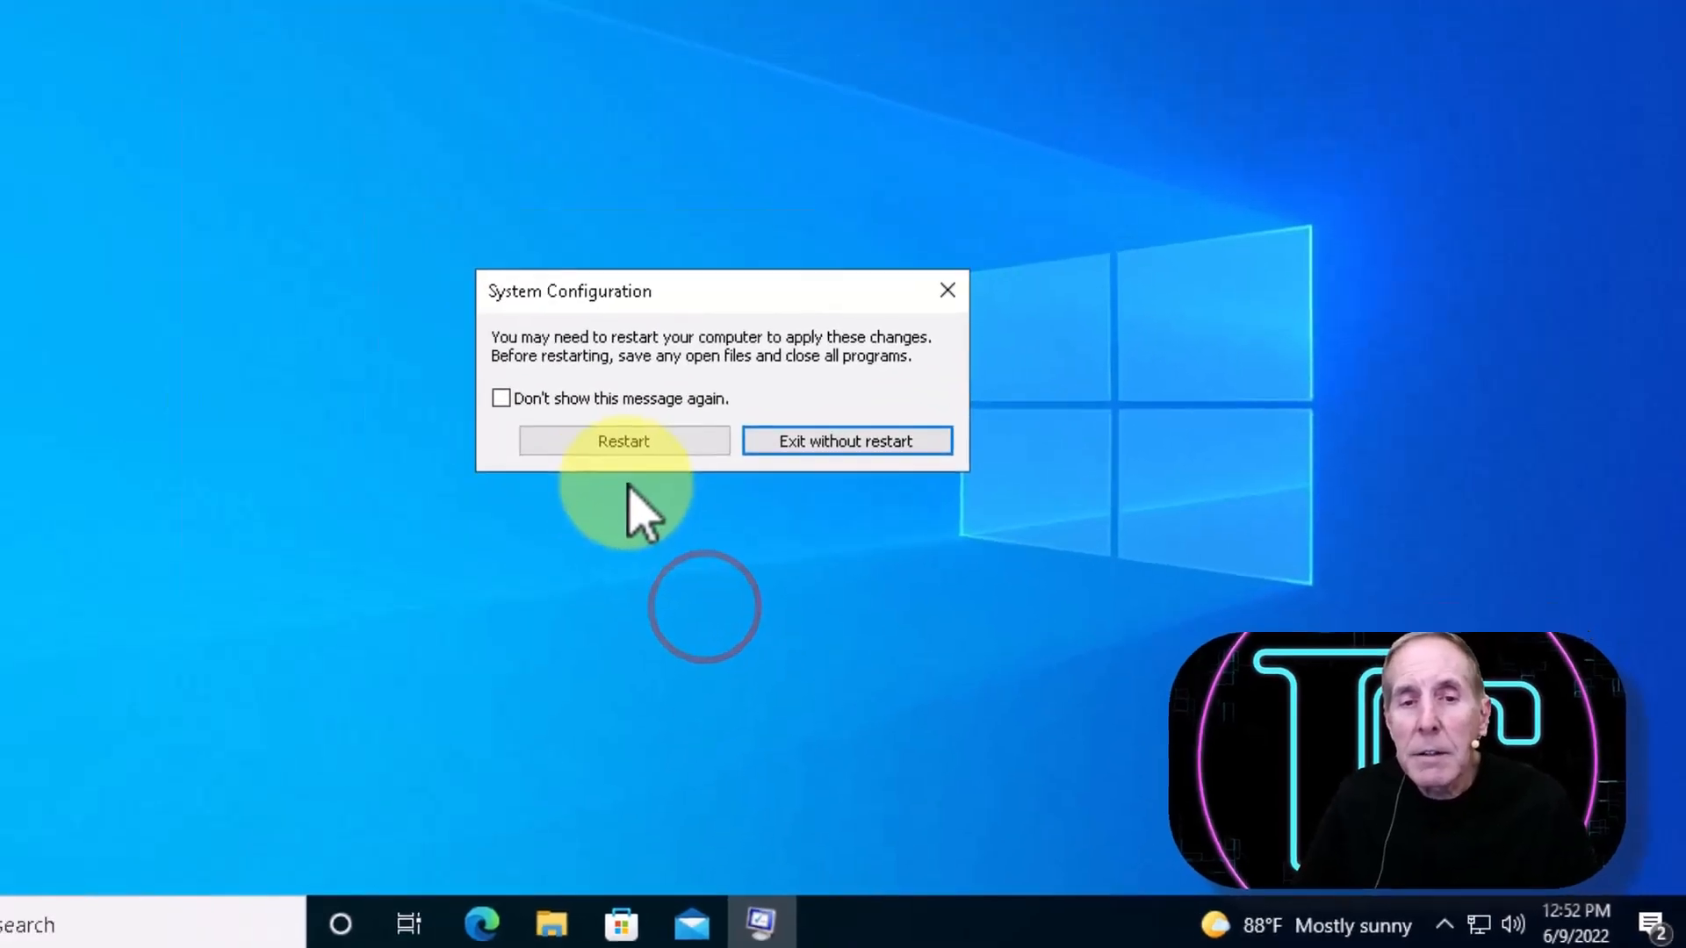
click(622, 440)
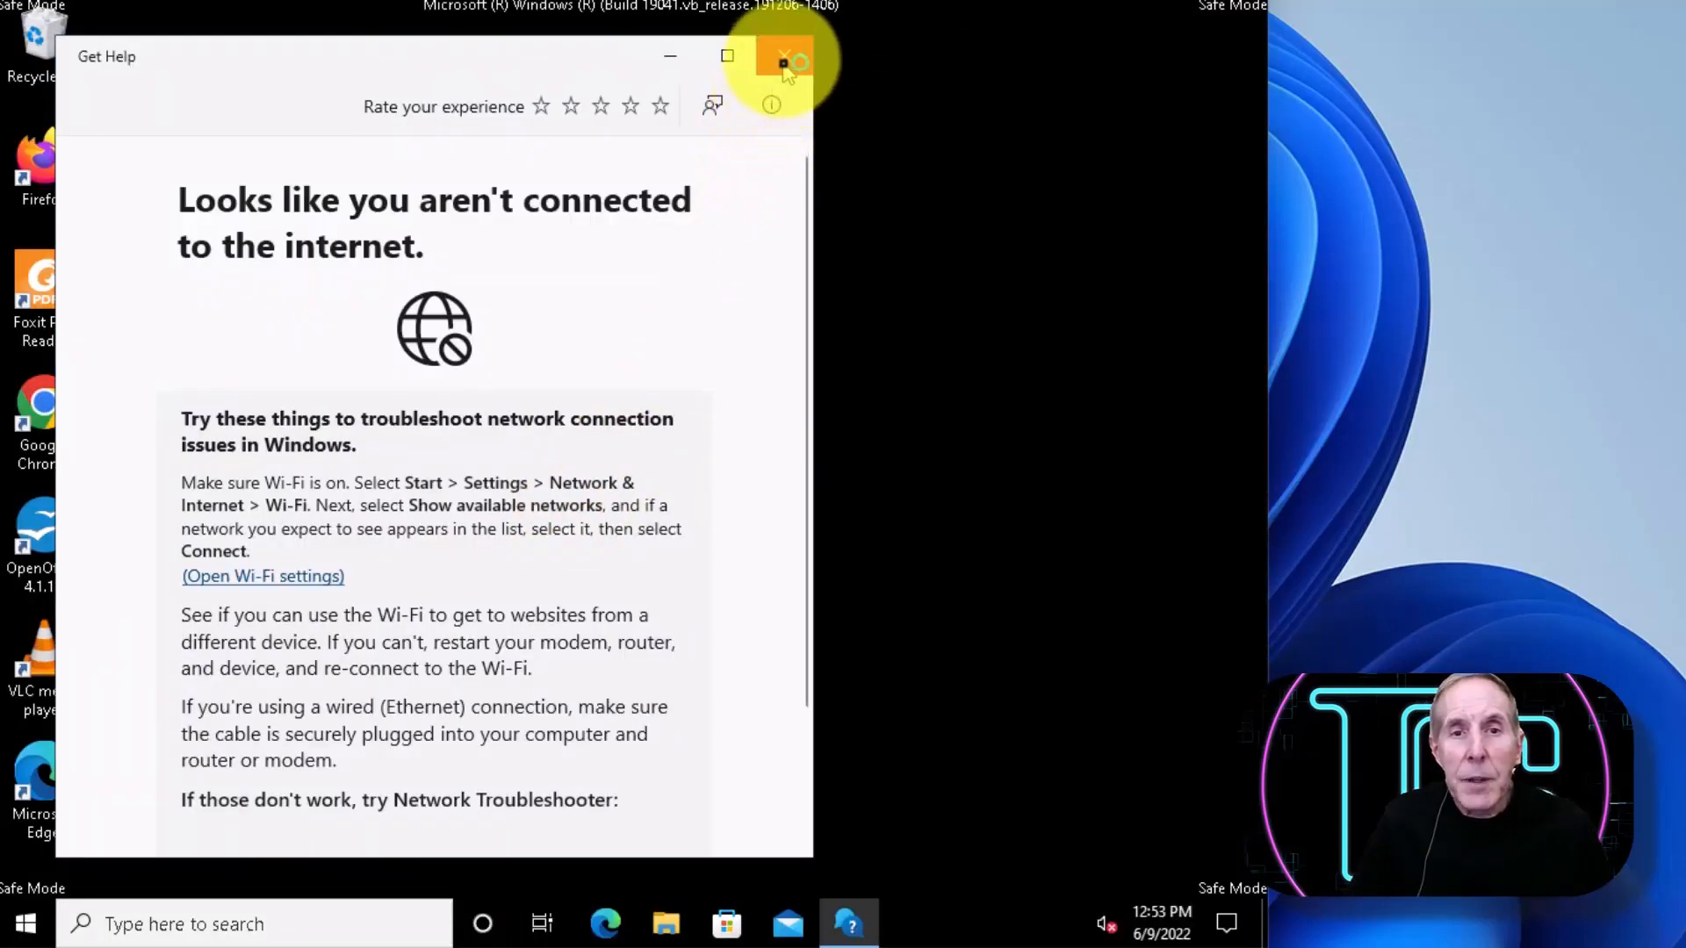
Step: Close the Get Help window in Safe Mode
click(783, 61)
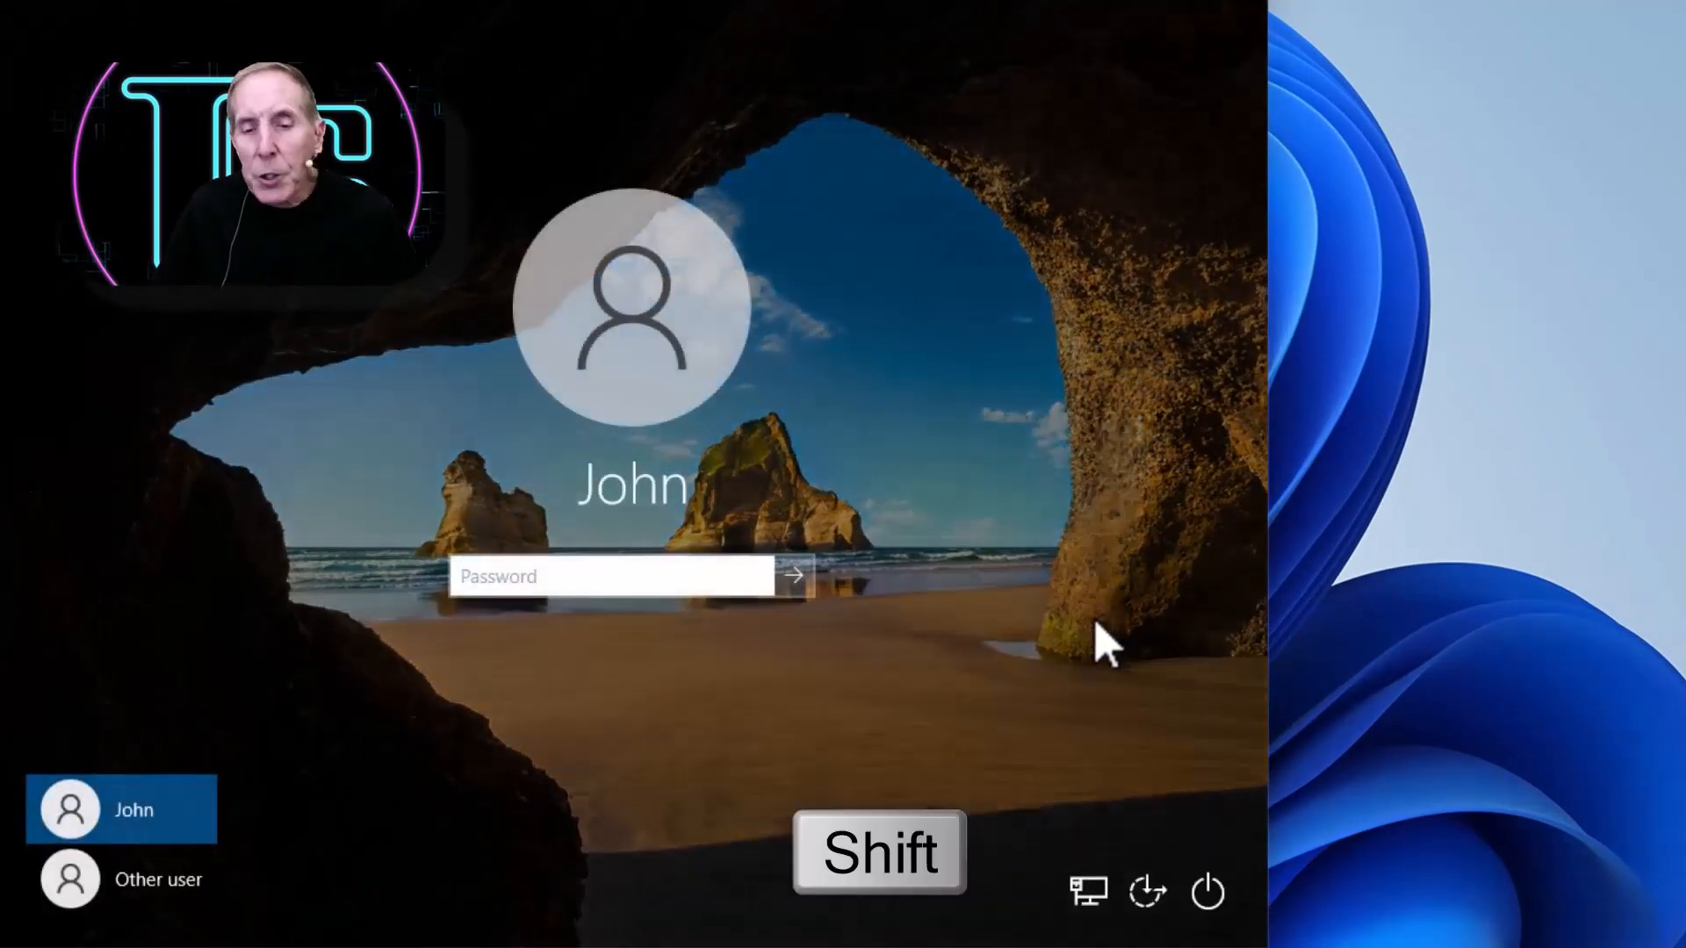
mouse_move(1167, 843)
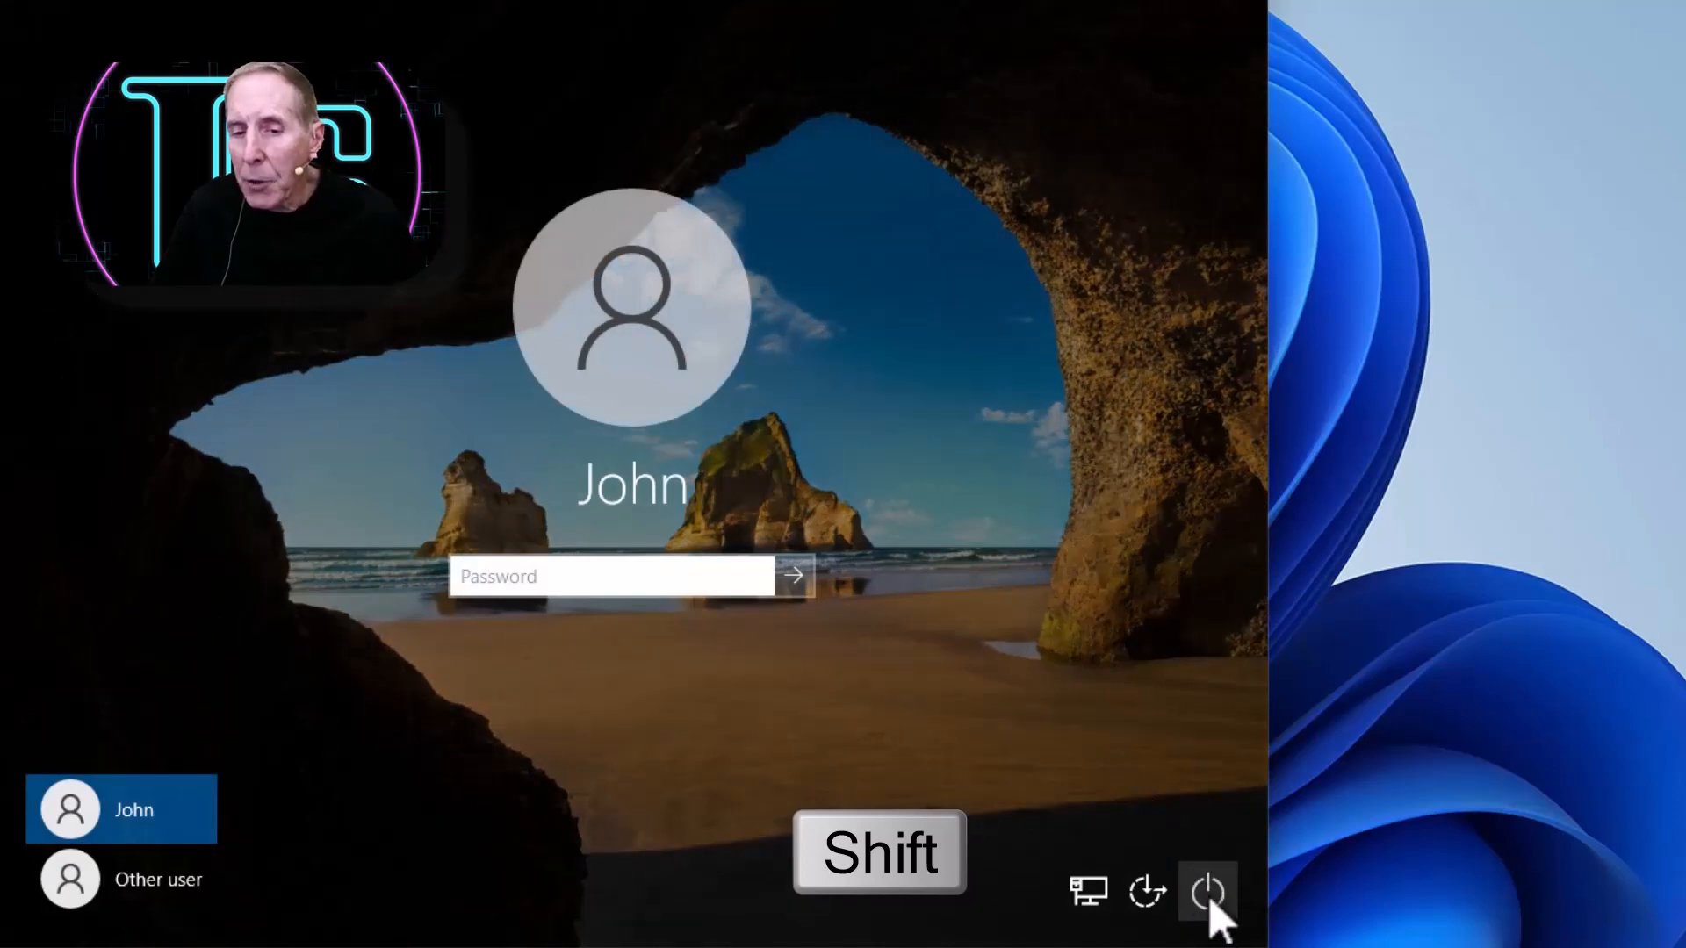
Step: Choose Restart from the sign-in screen's power menu while holding Shift
click(1206, 890)
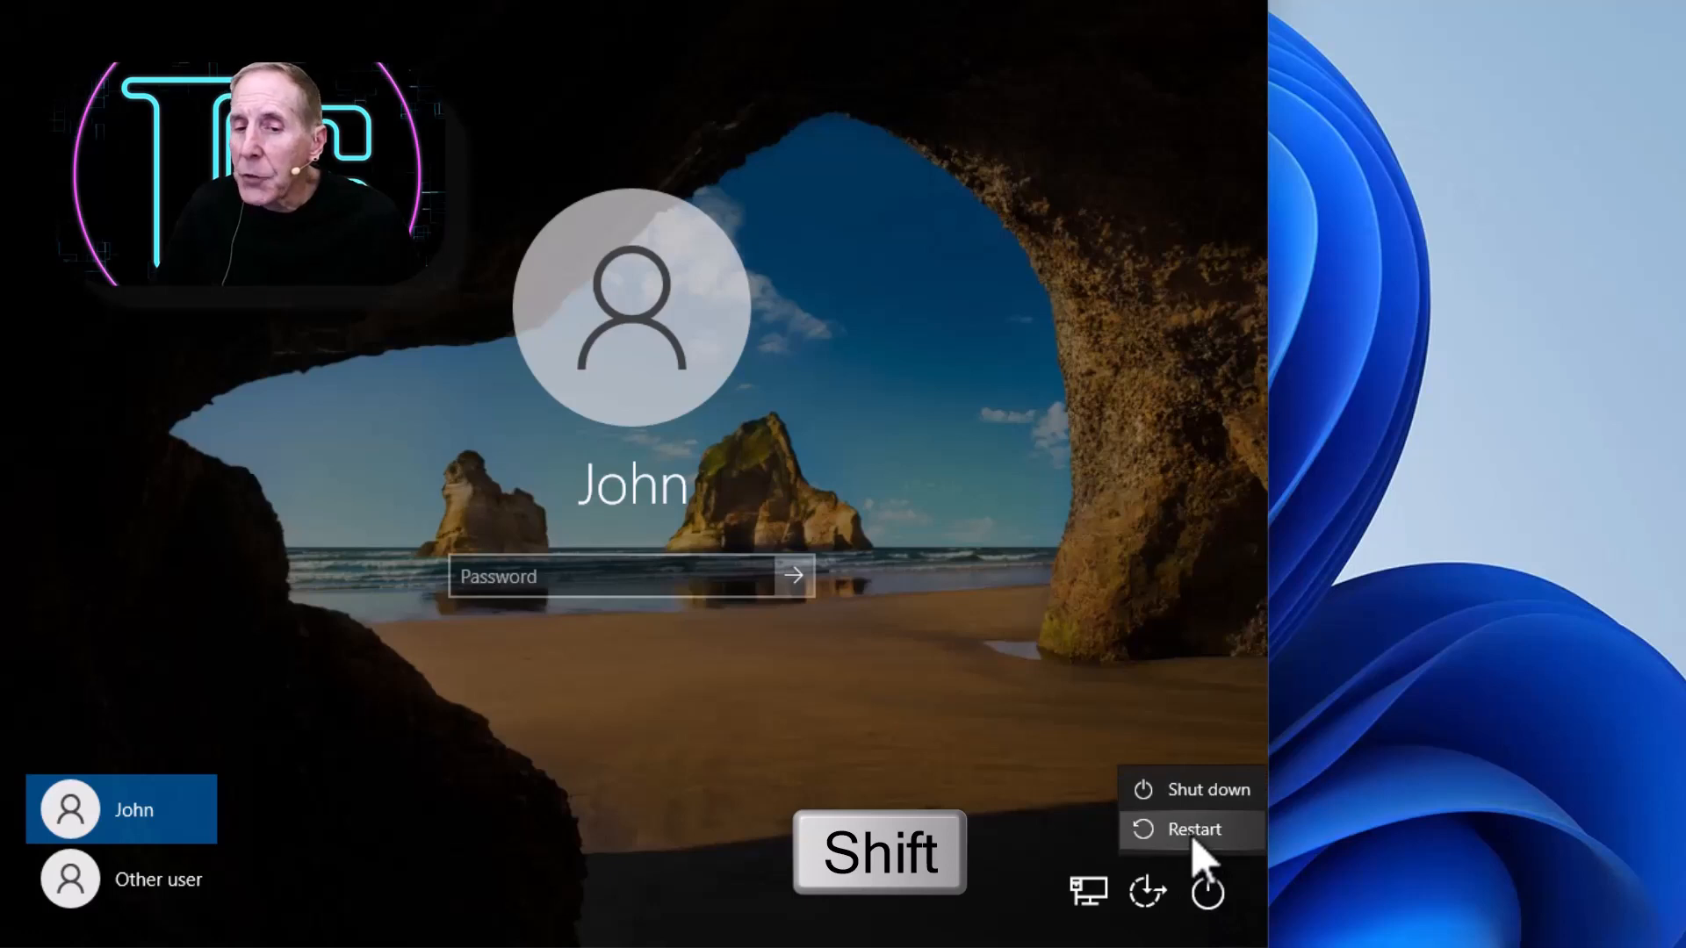
mouse_move(1188, 854)
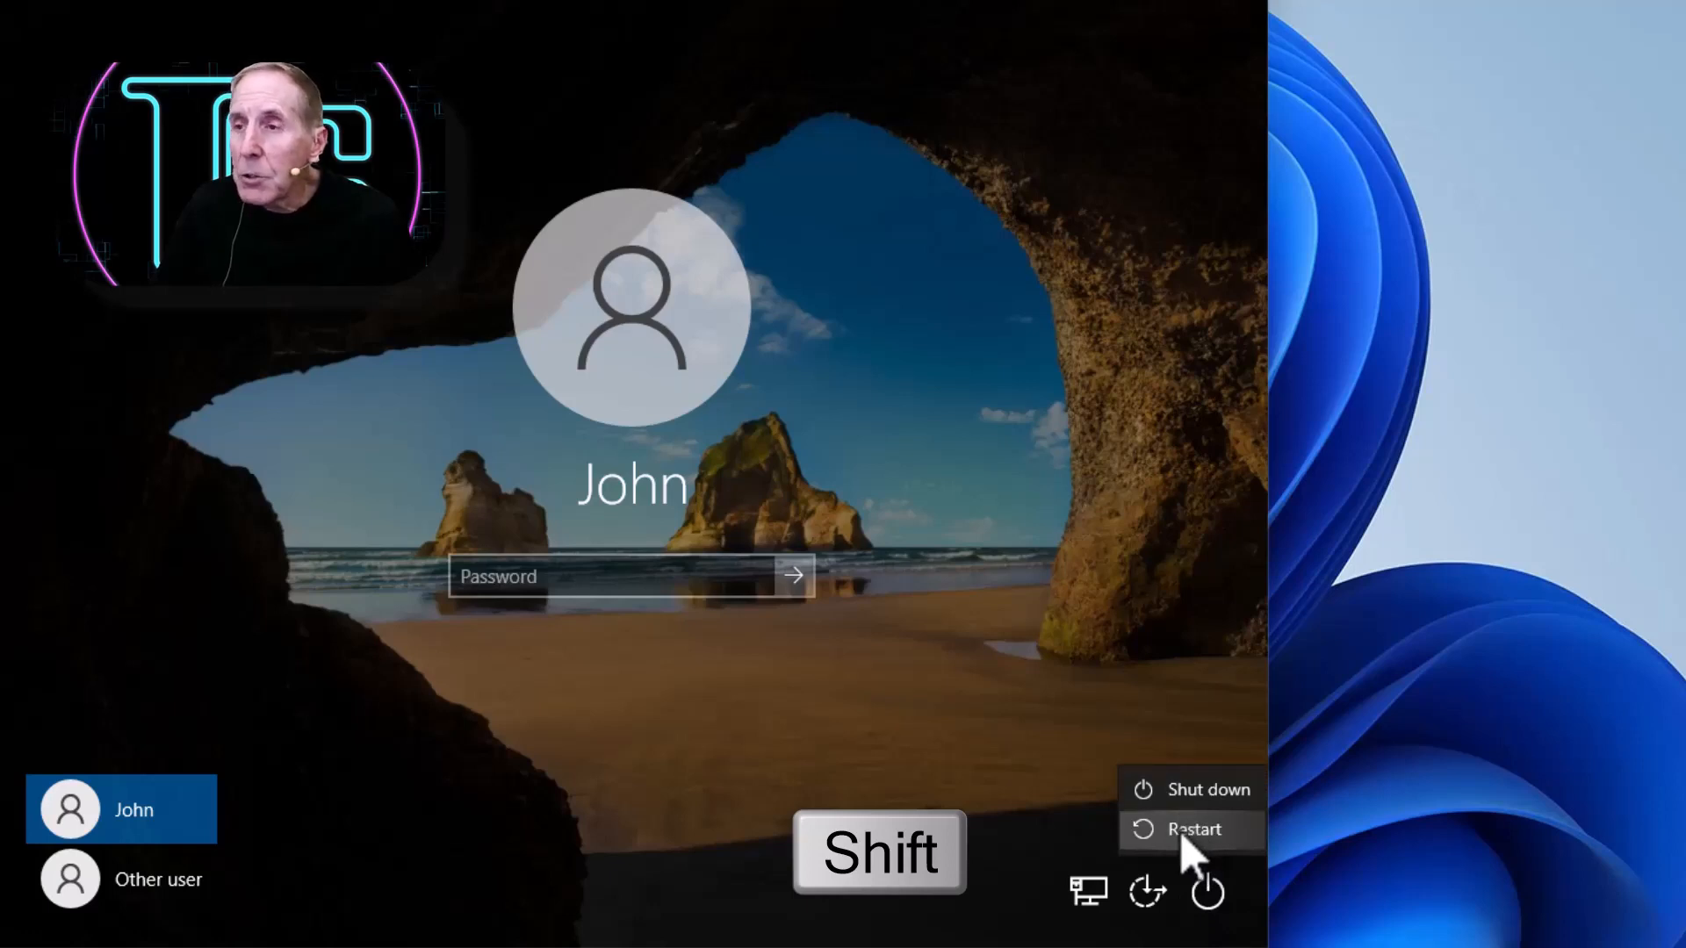
click(1192, 829)
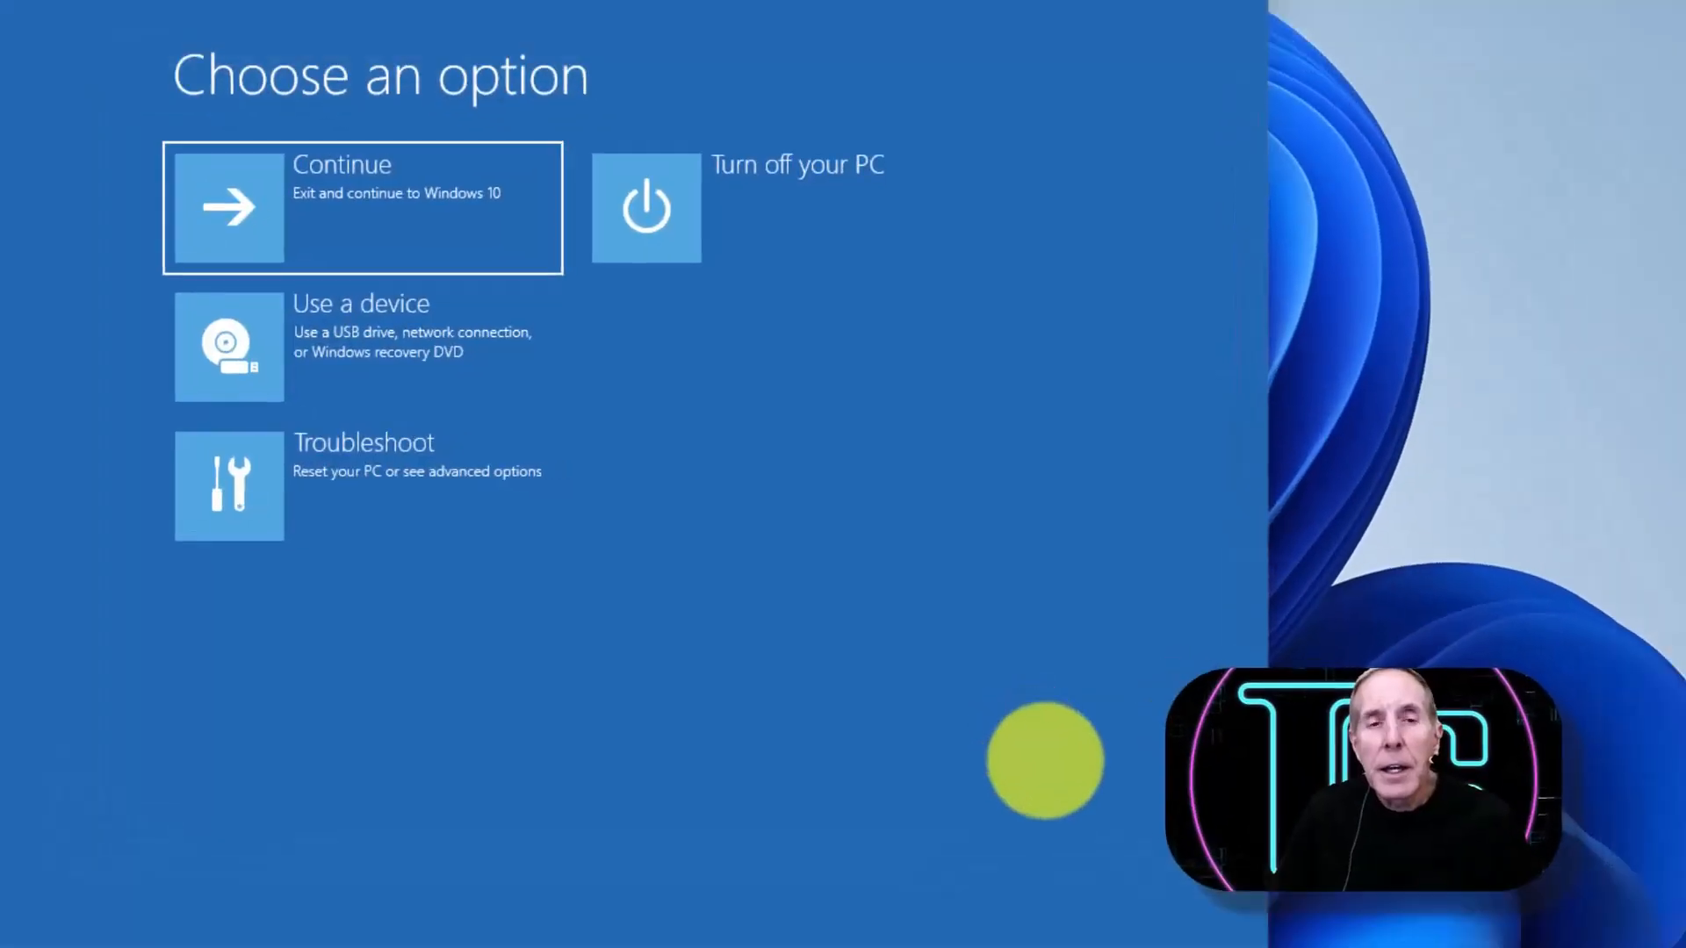
mouse_move(827, 624)
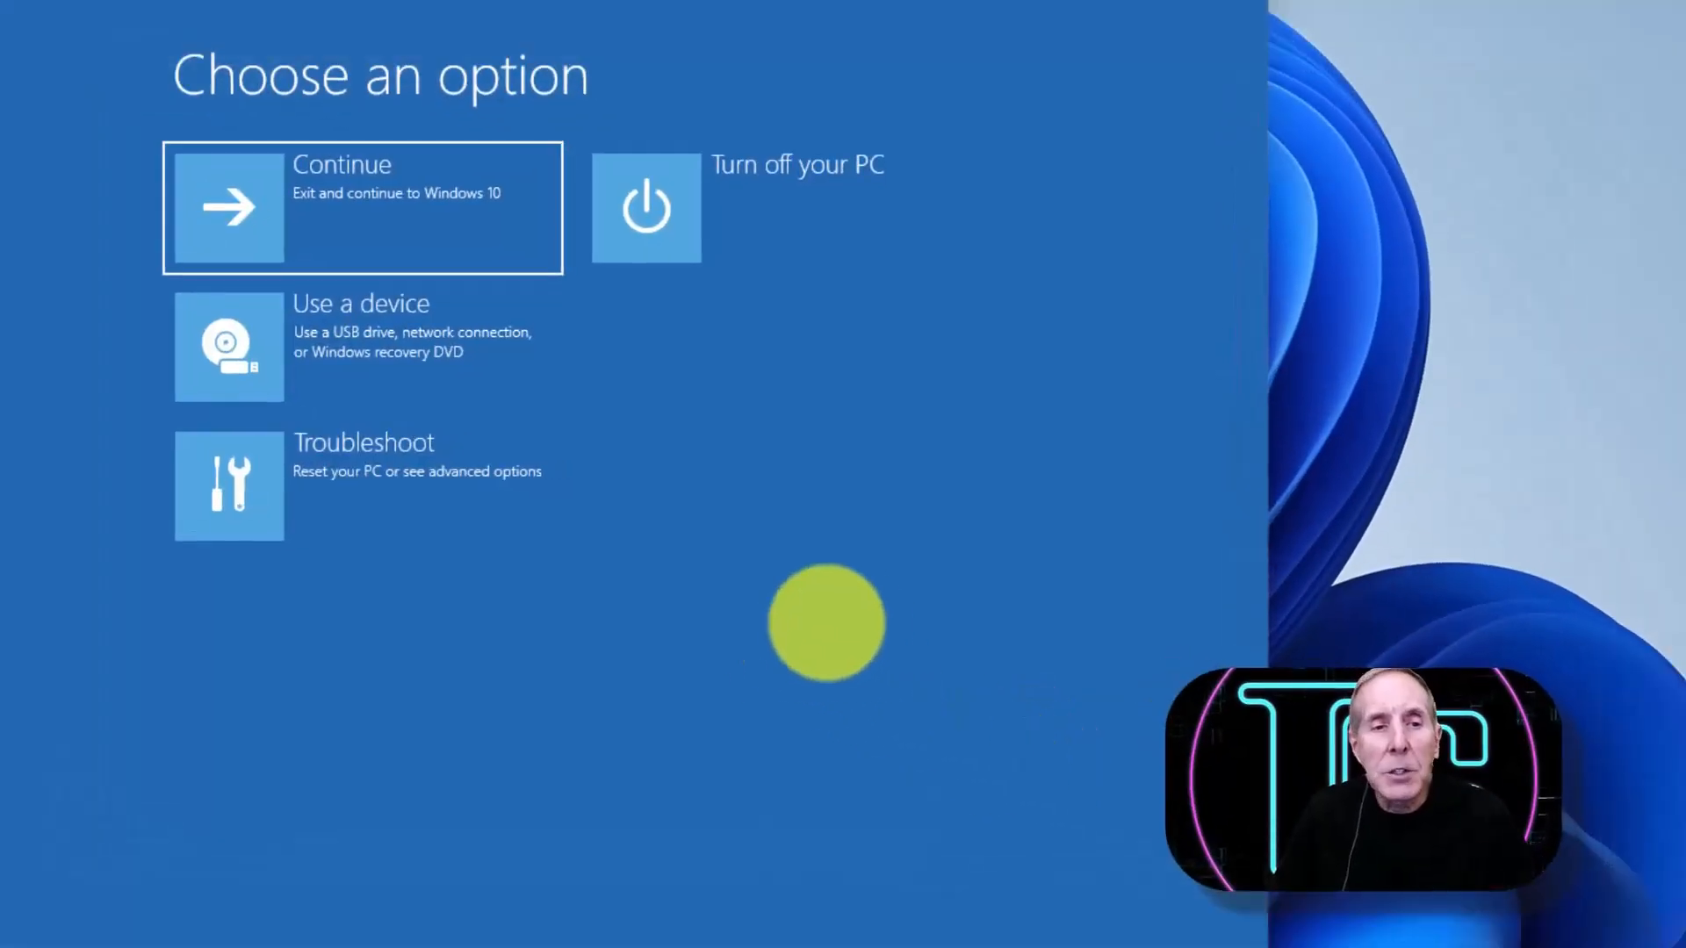
mouse_move(585, 623)
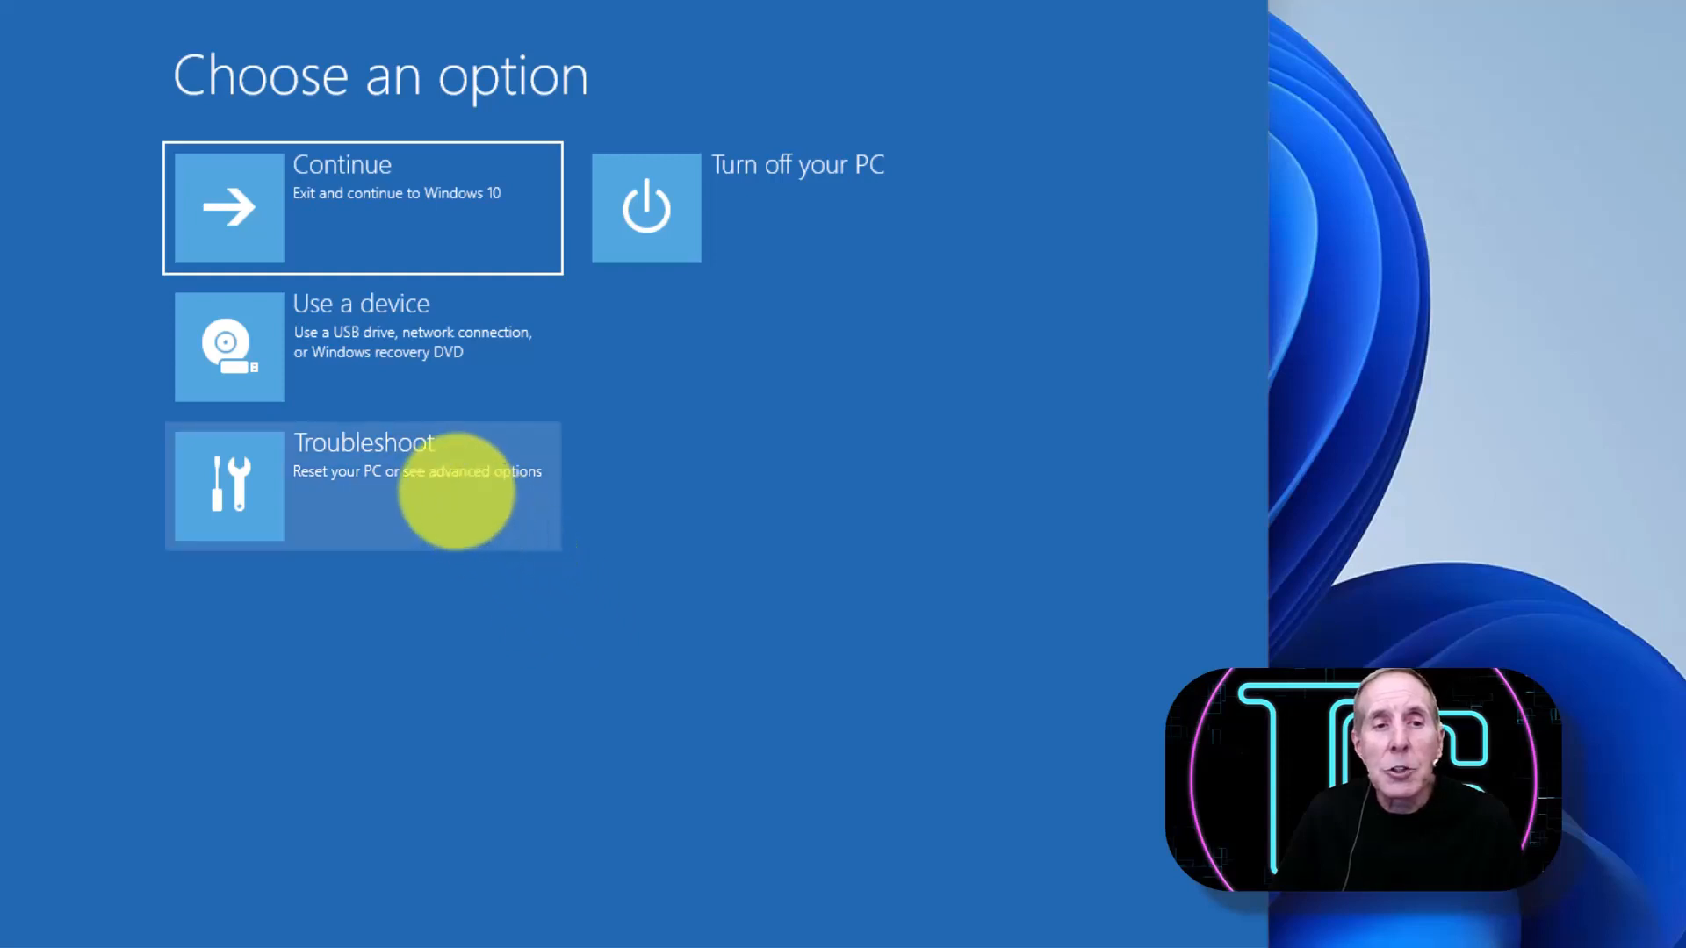
Step: Go through Troubleshoot > Advanced options > Startup Settings, restart, and start Safe Mode
click(364, 469)
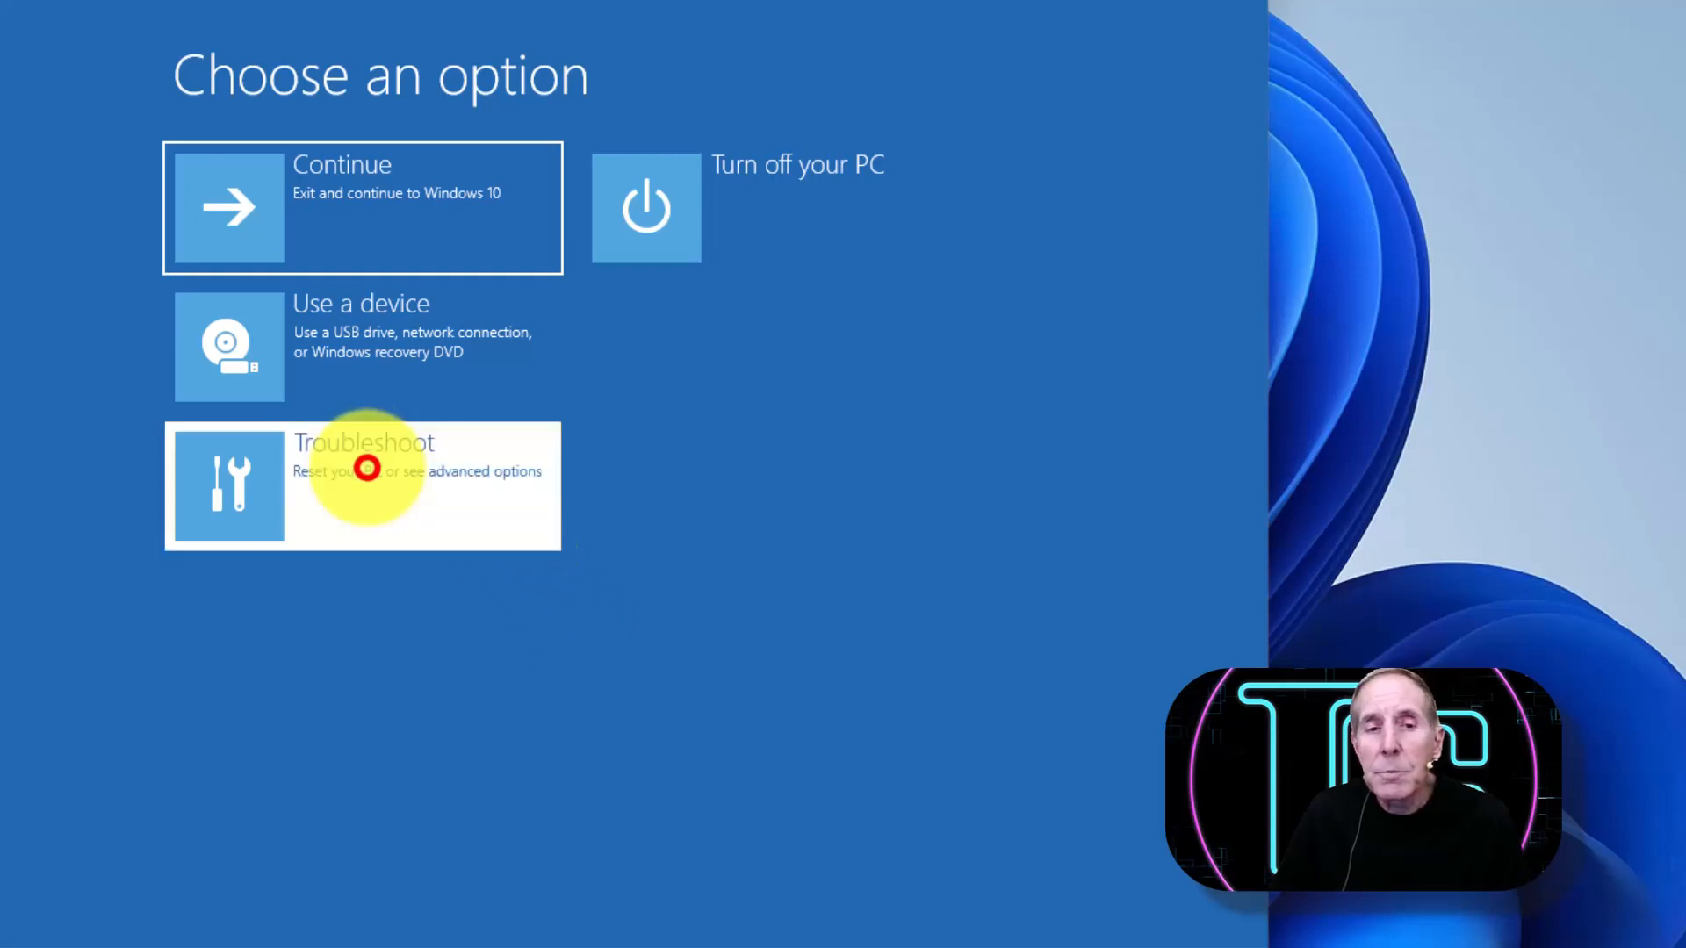
click(363, 484)
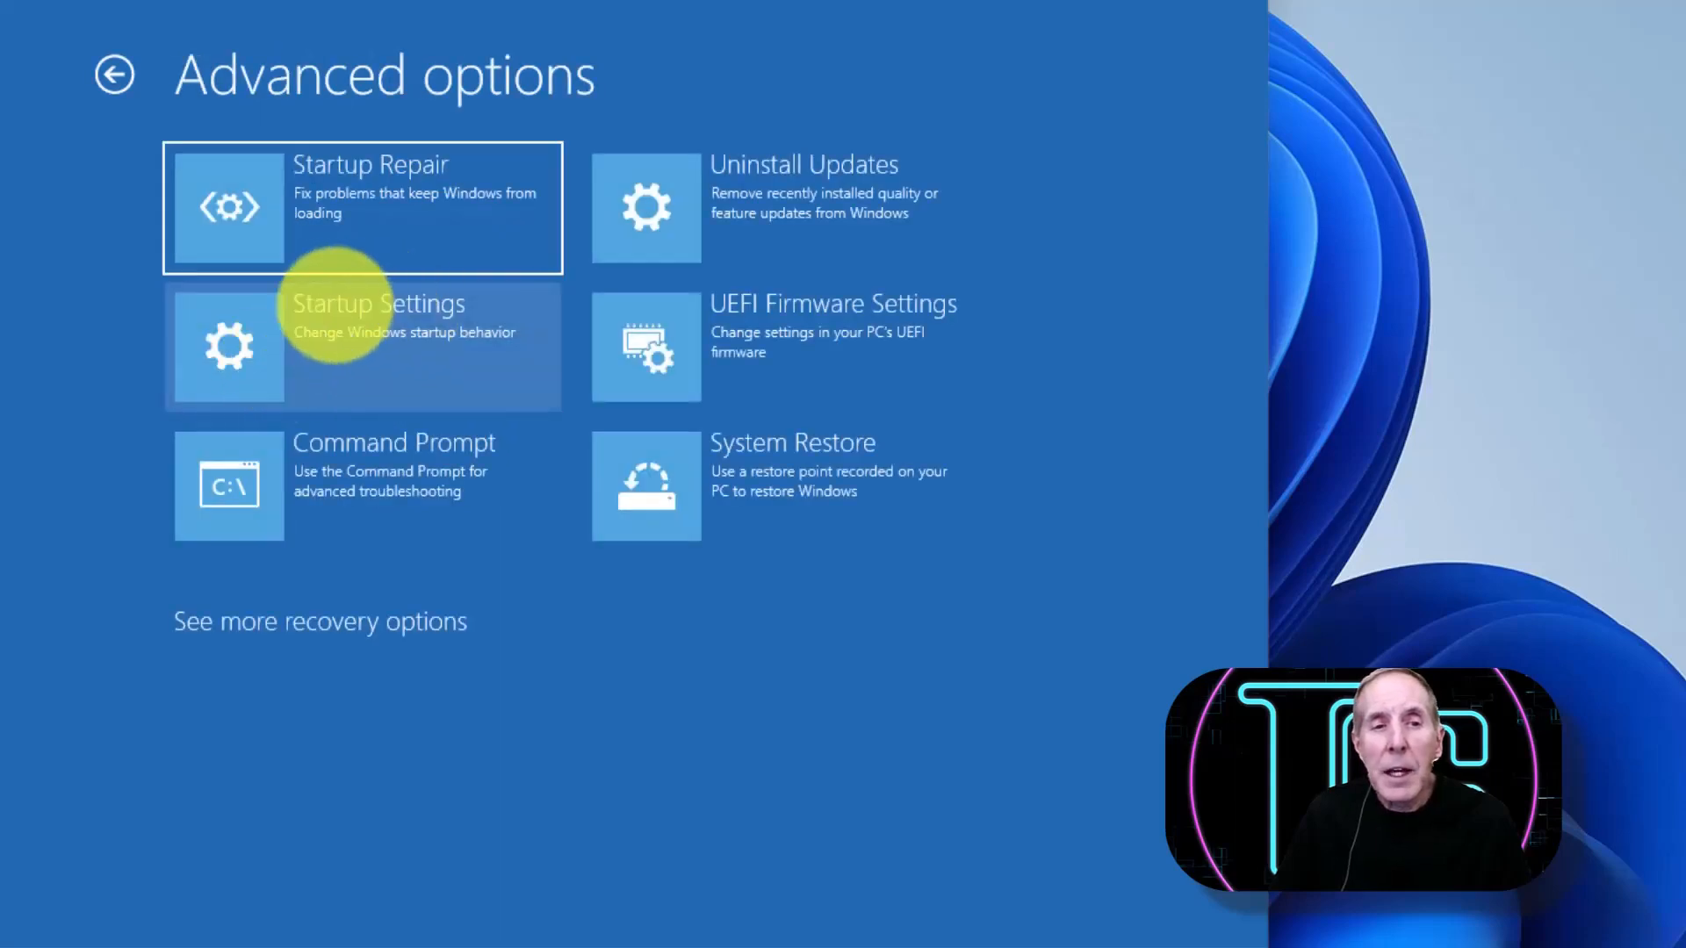
click(363, 344)
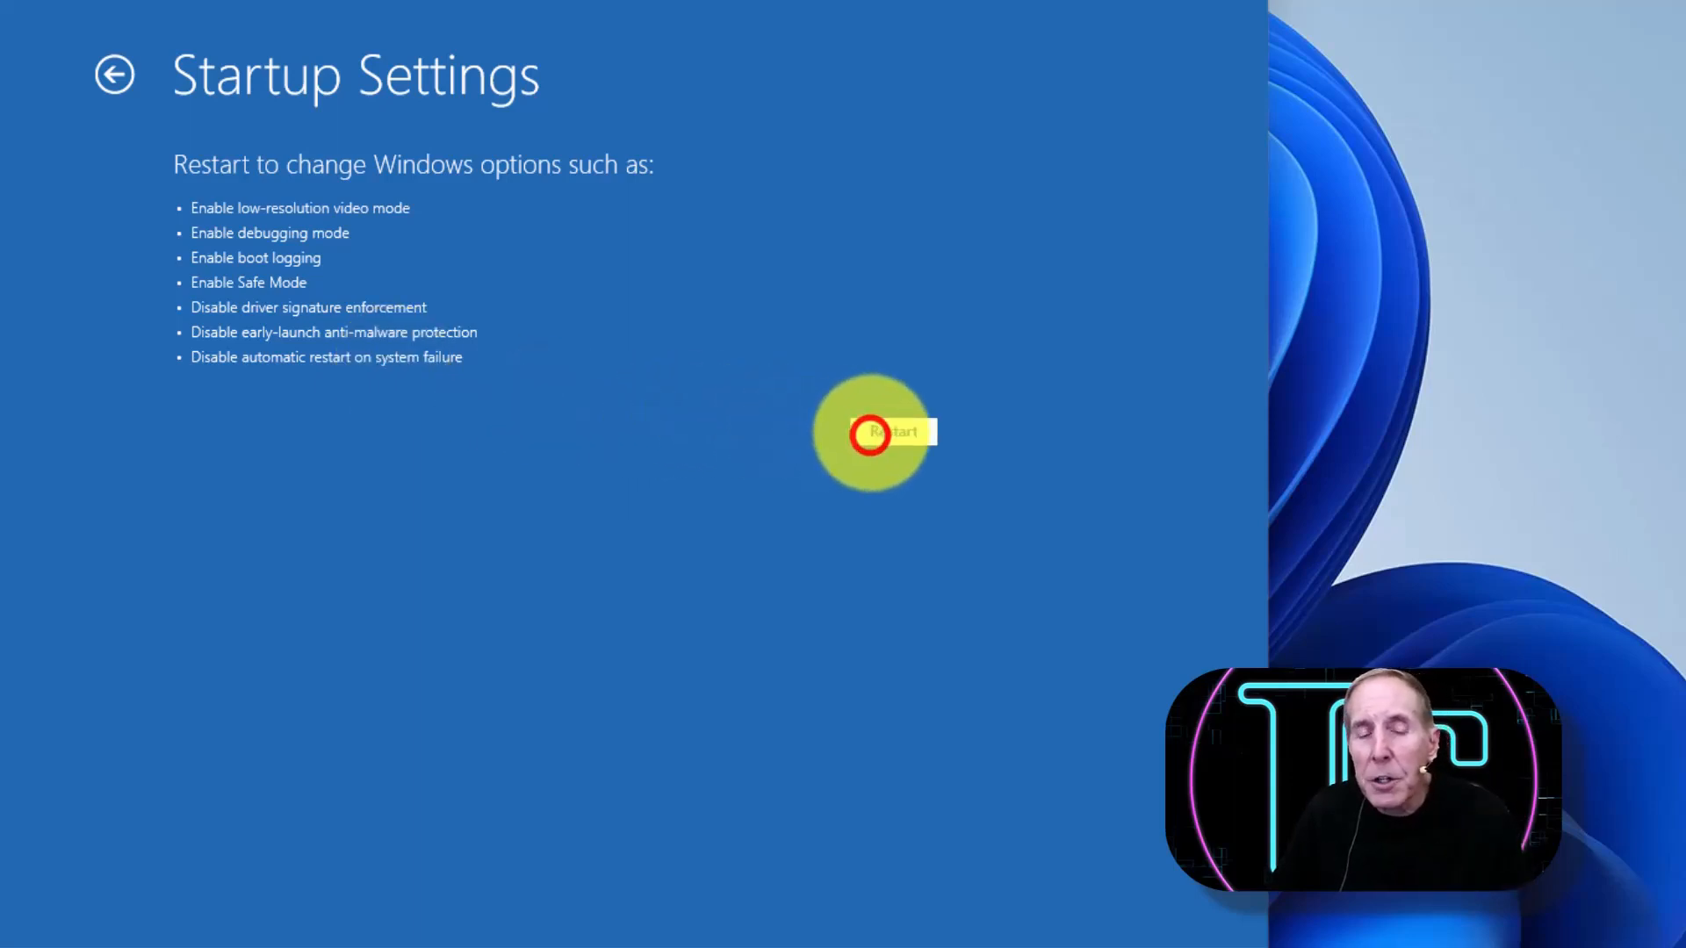
click(901, 431)
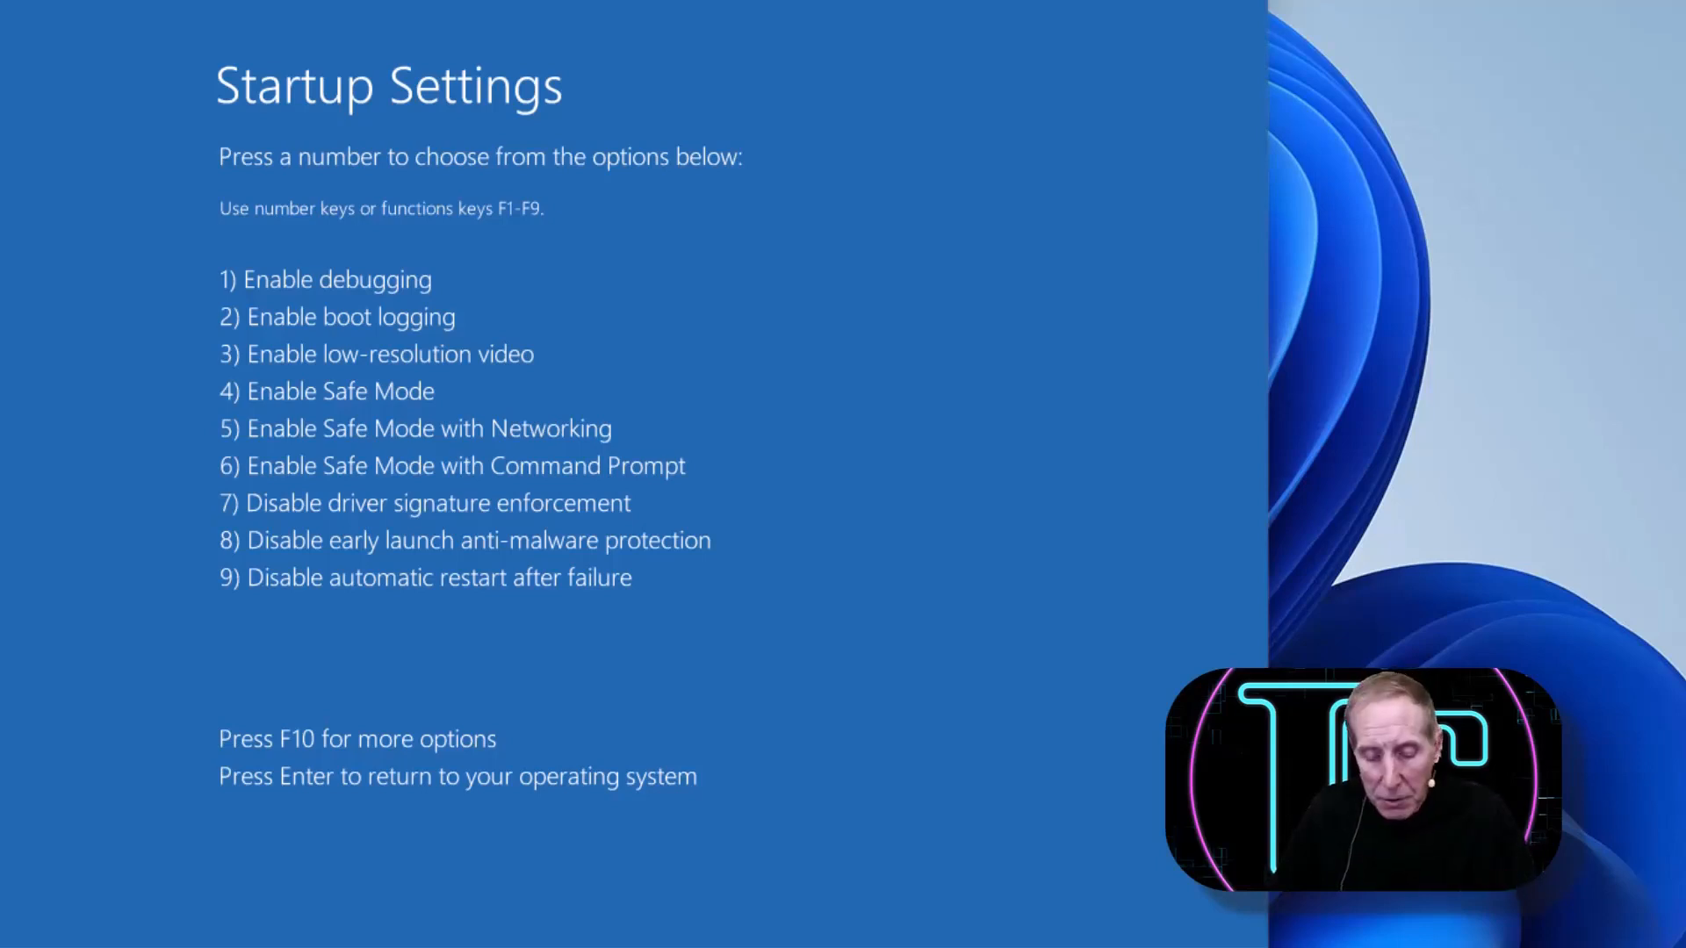
key(Enter)
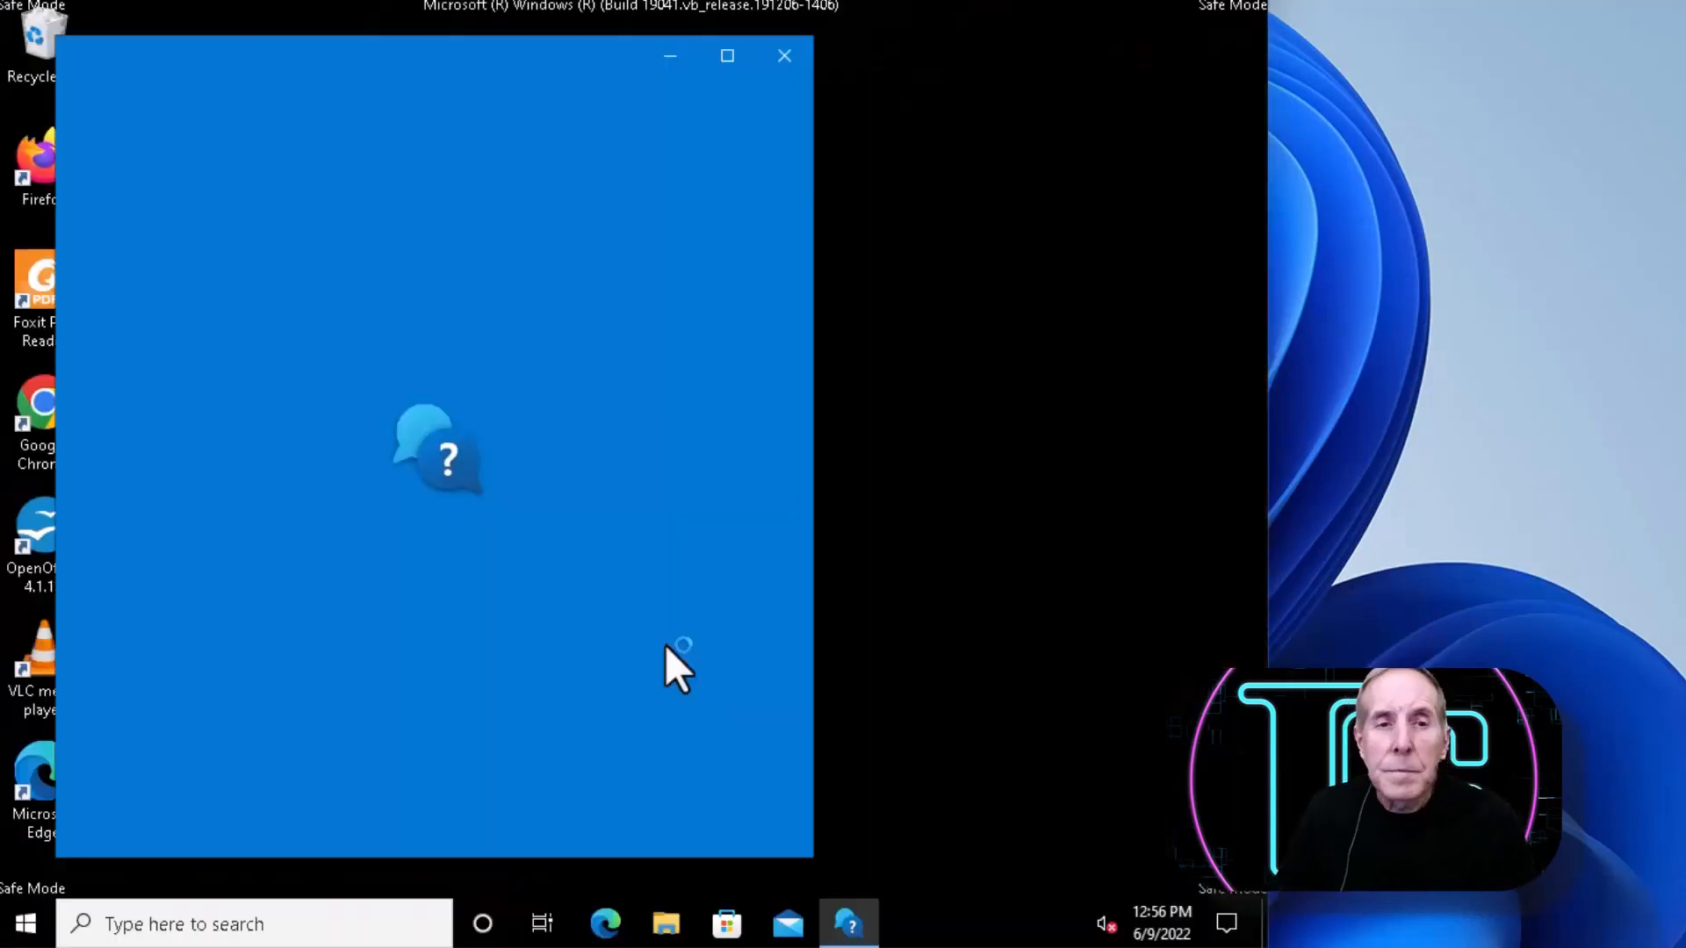
Step: Dismiss the Get Help window on the Safe Mode desktop
click(784, 54)
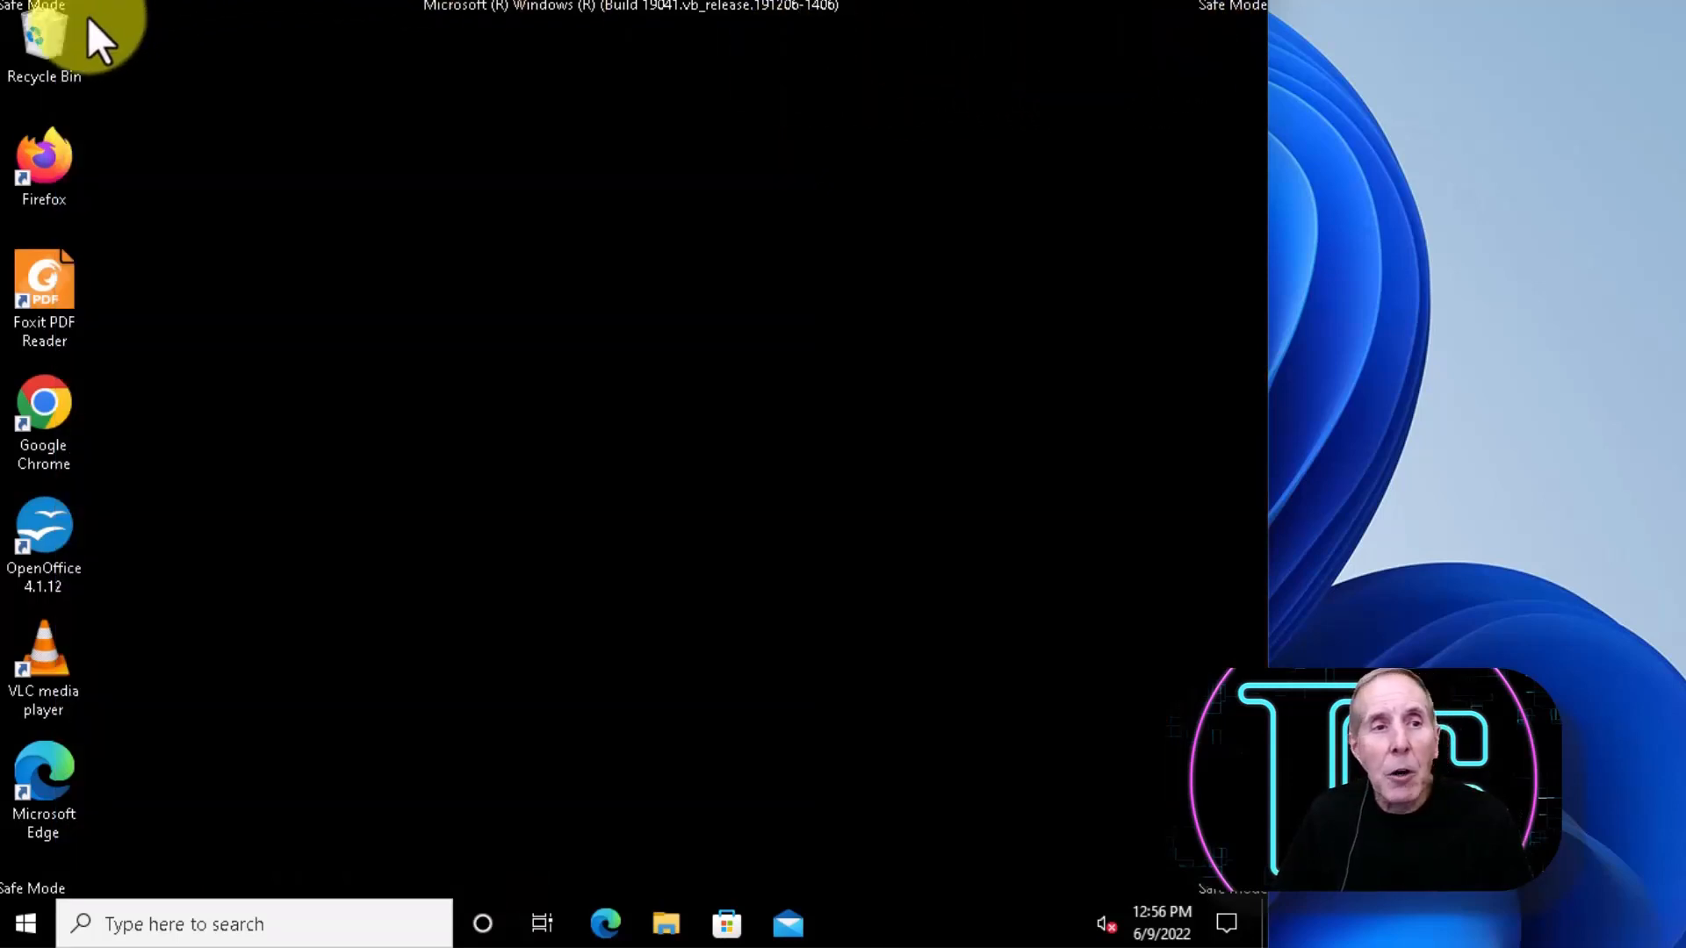
mouse_move(909, 903)
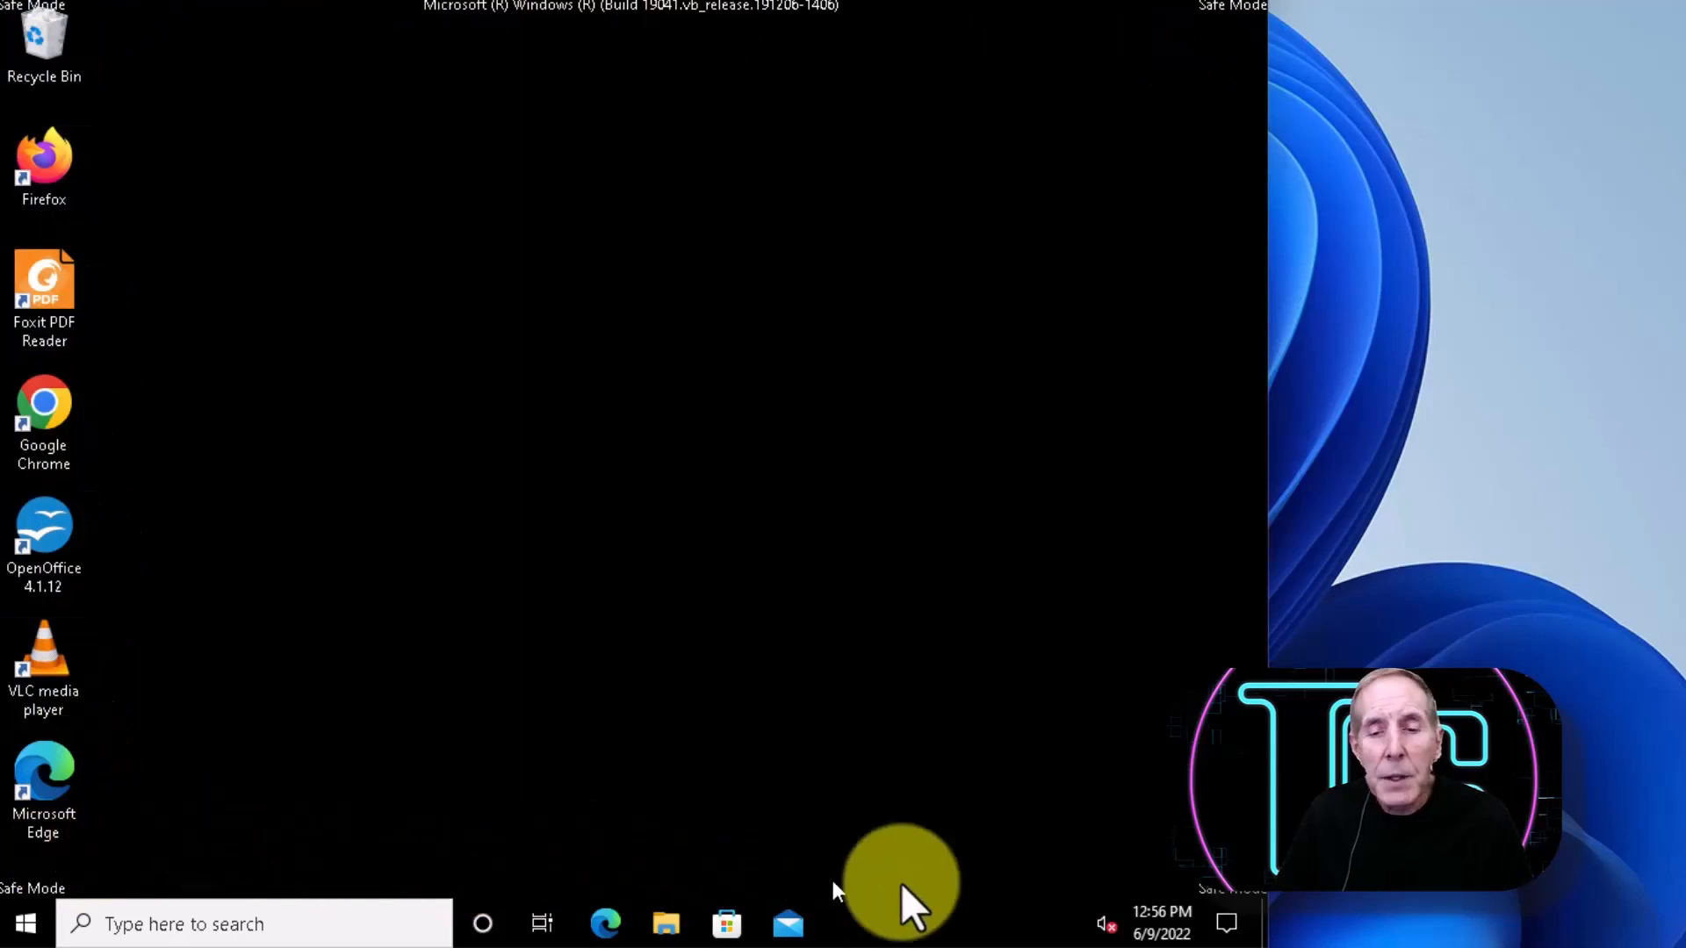
mouse_move(1231, 455)
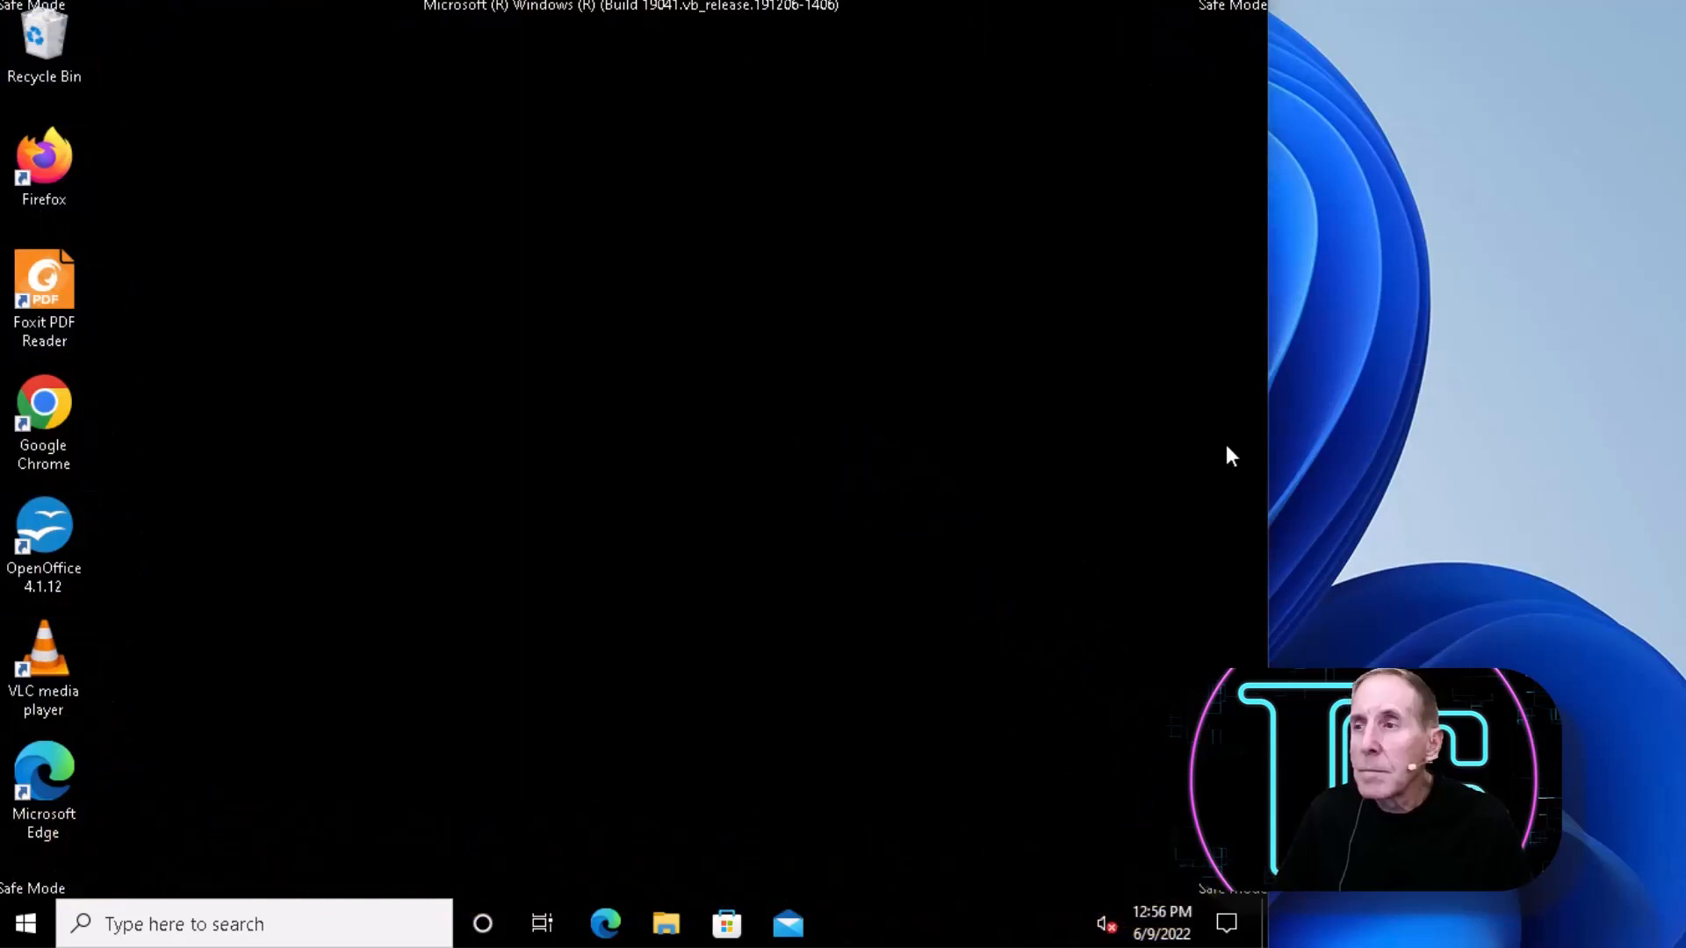
click(854, 451)
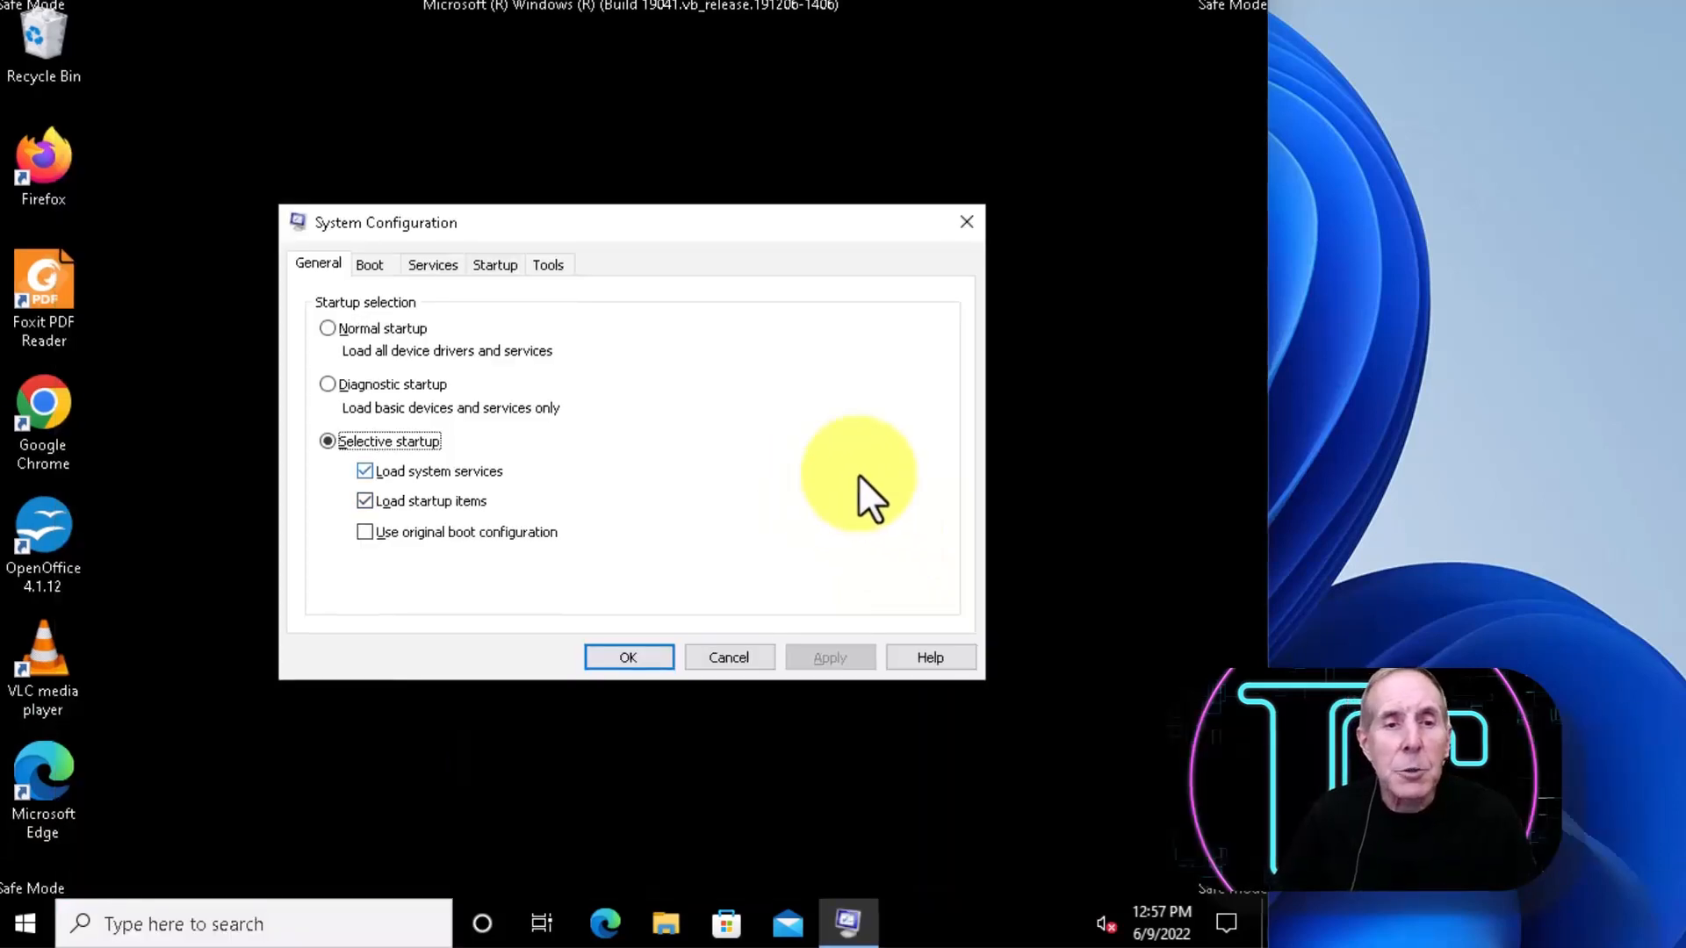
Step: Switch System Configuration to the Boot tab with Safe boot unchecked
click(368, 264)
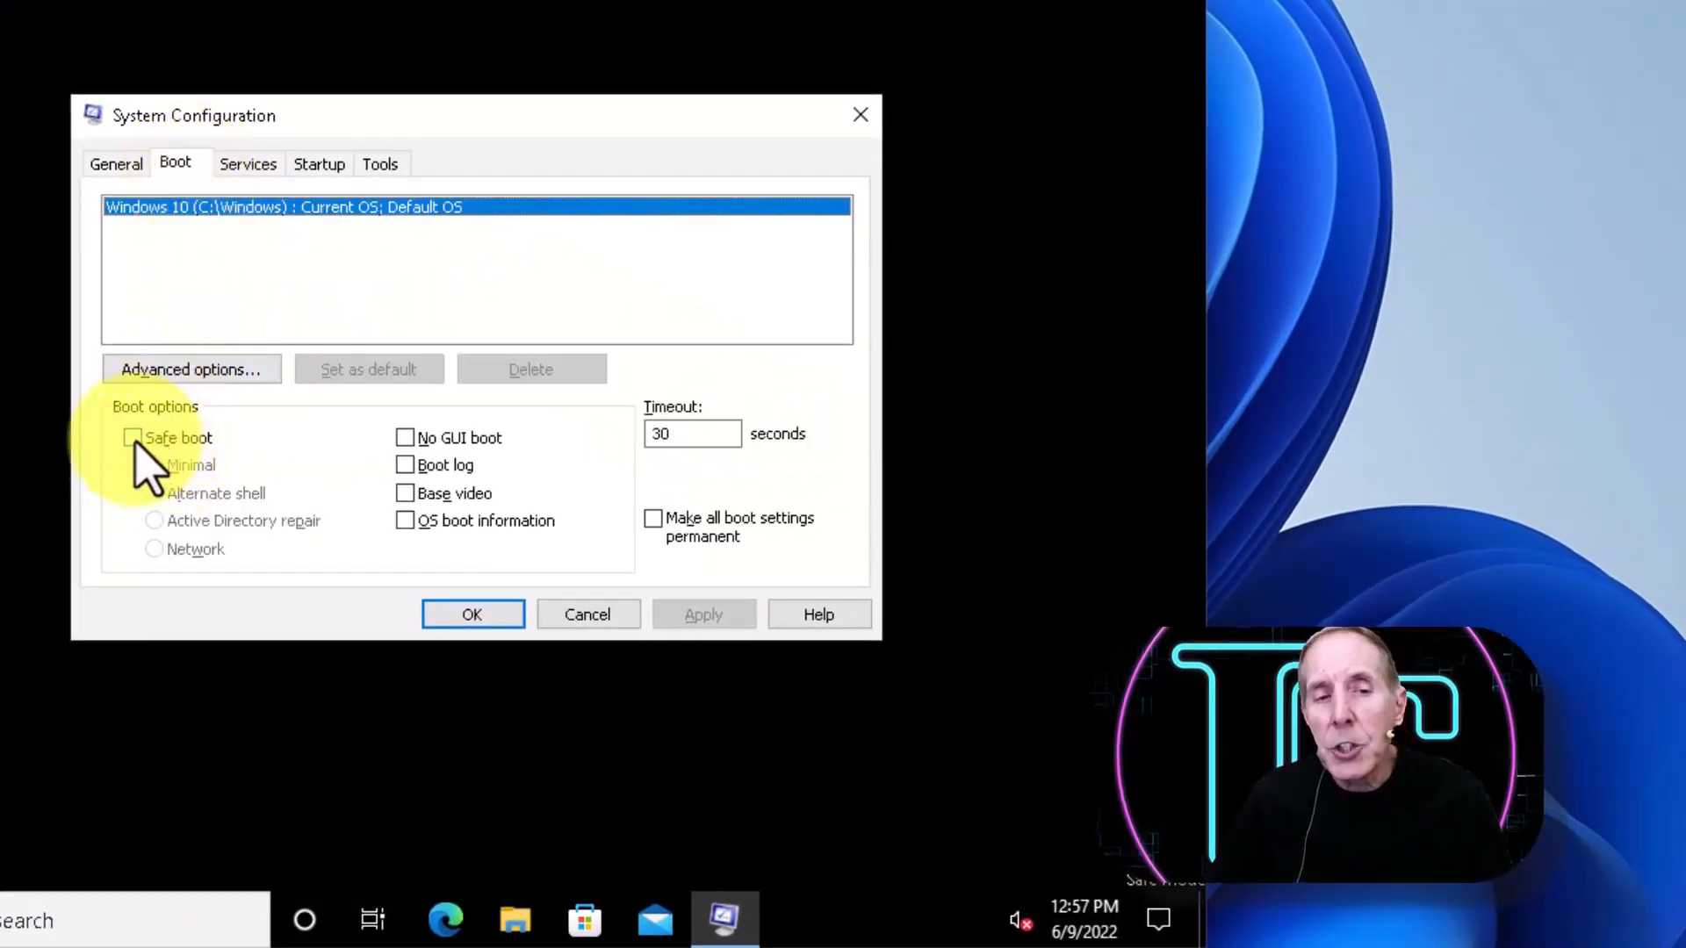
mouse_move(667, 614)
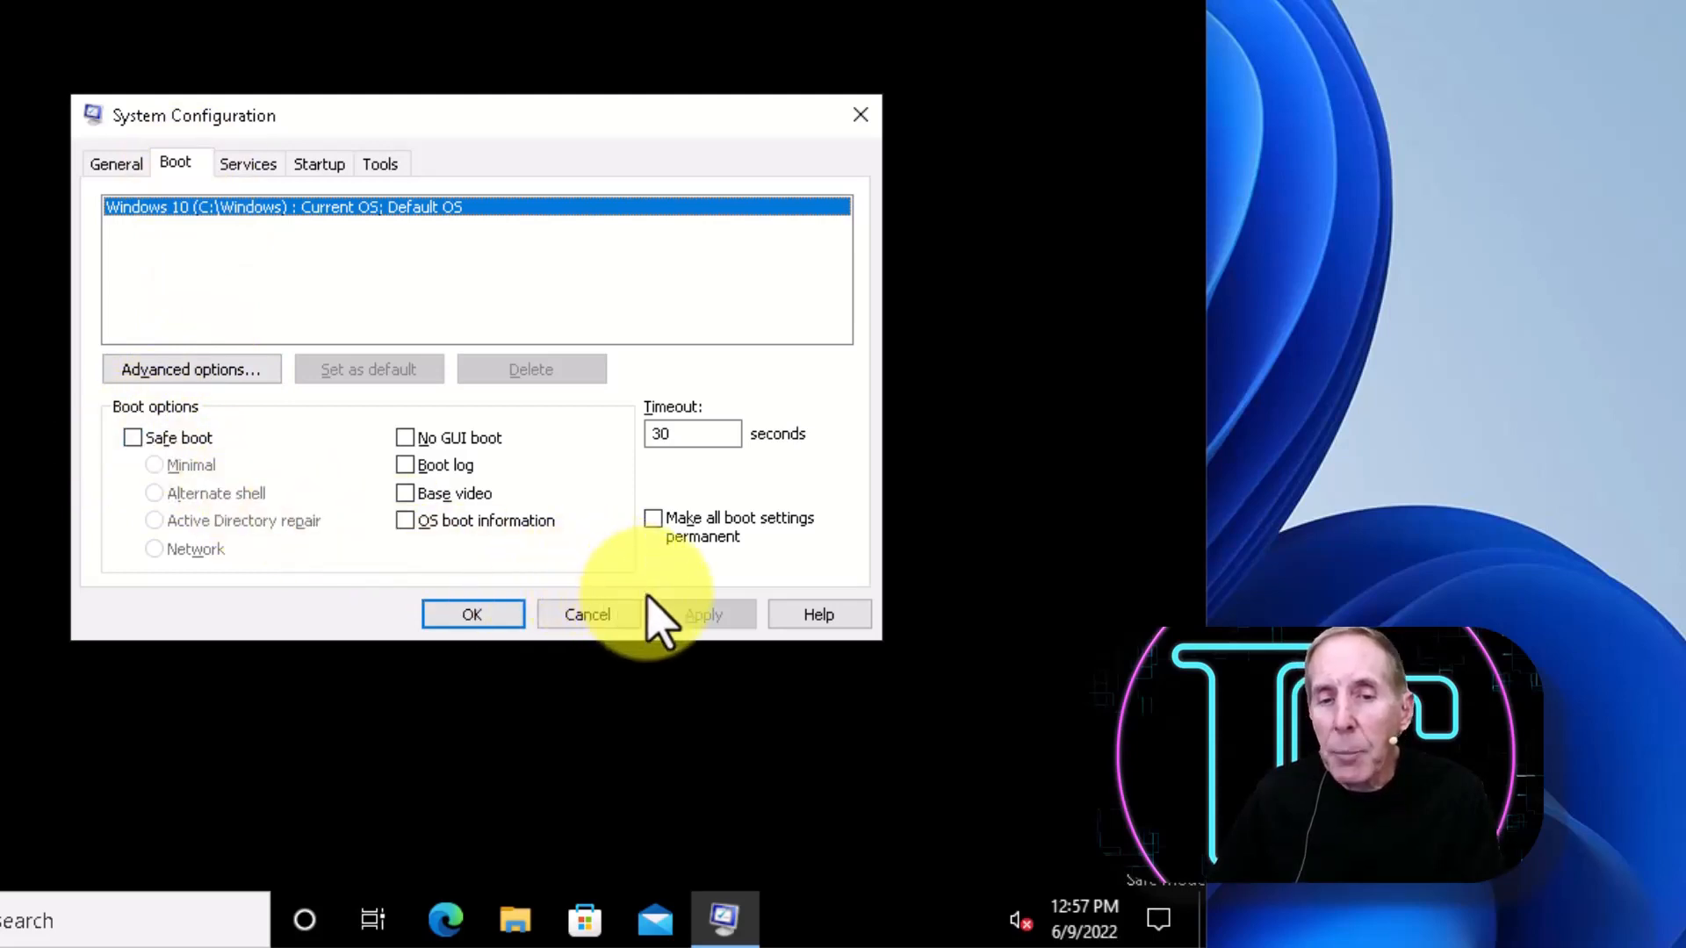